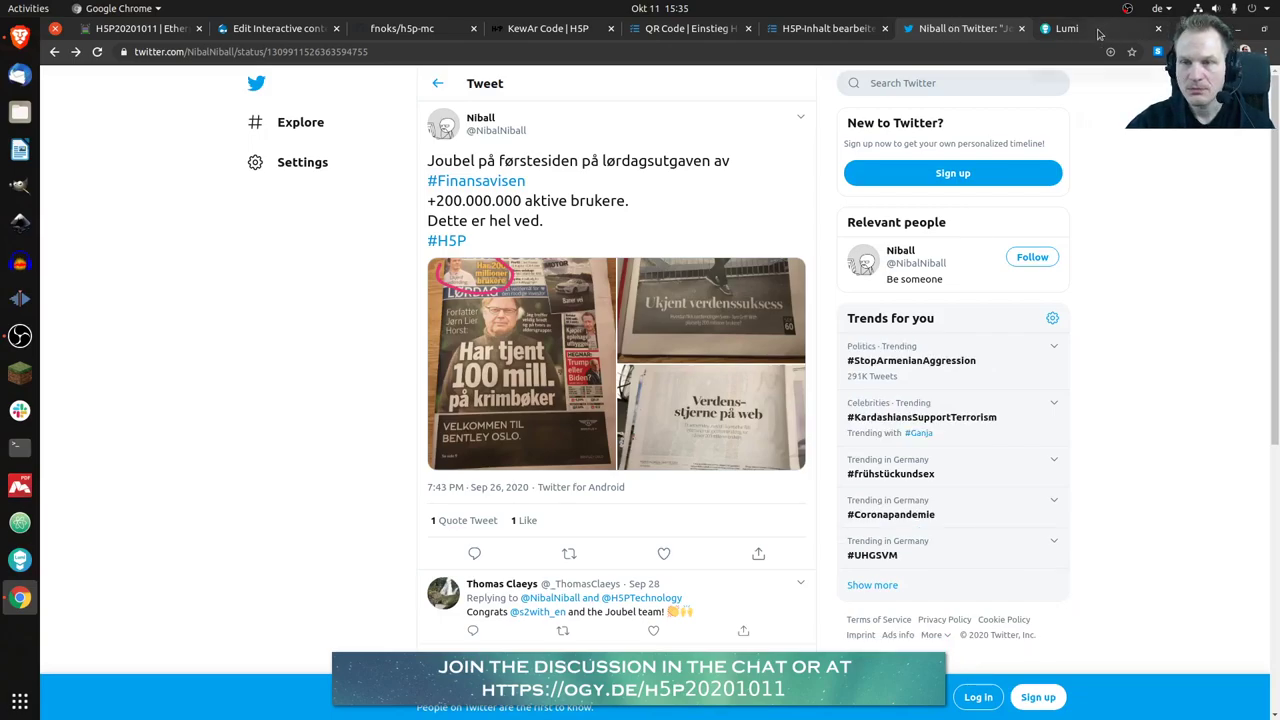
# - Switch to the Lumi website tab in Chrome and show its Download page
pyautogui.click(1067, 28)
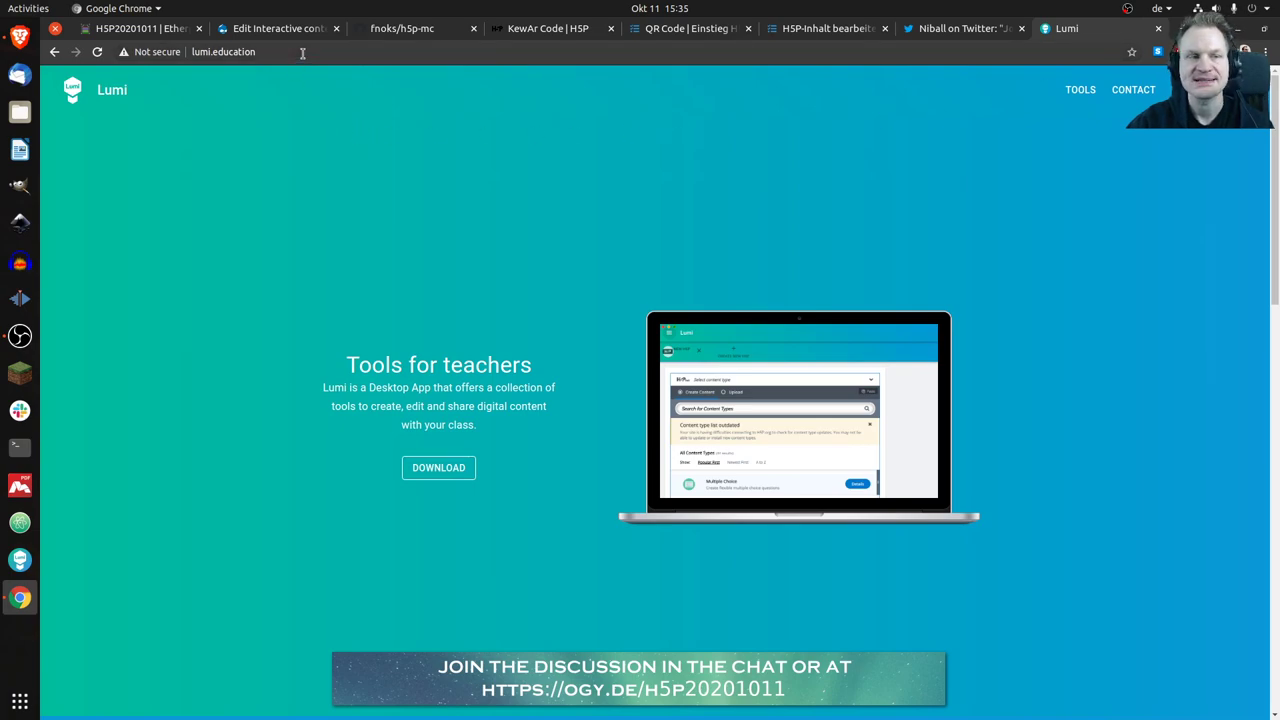
pyautogui.click(250, 51)
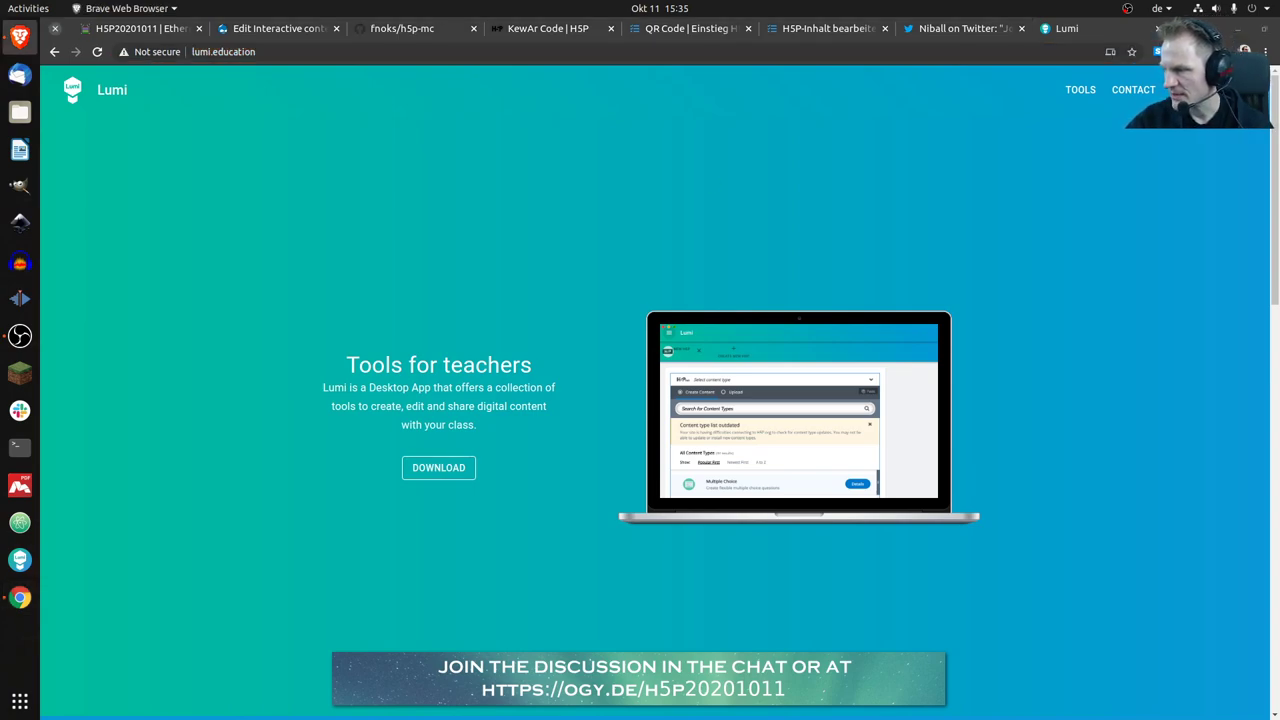
pyautogui.moveTo(882, 215)
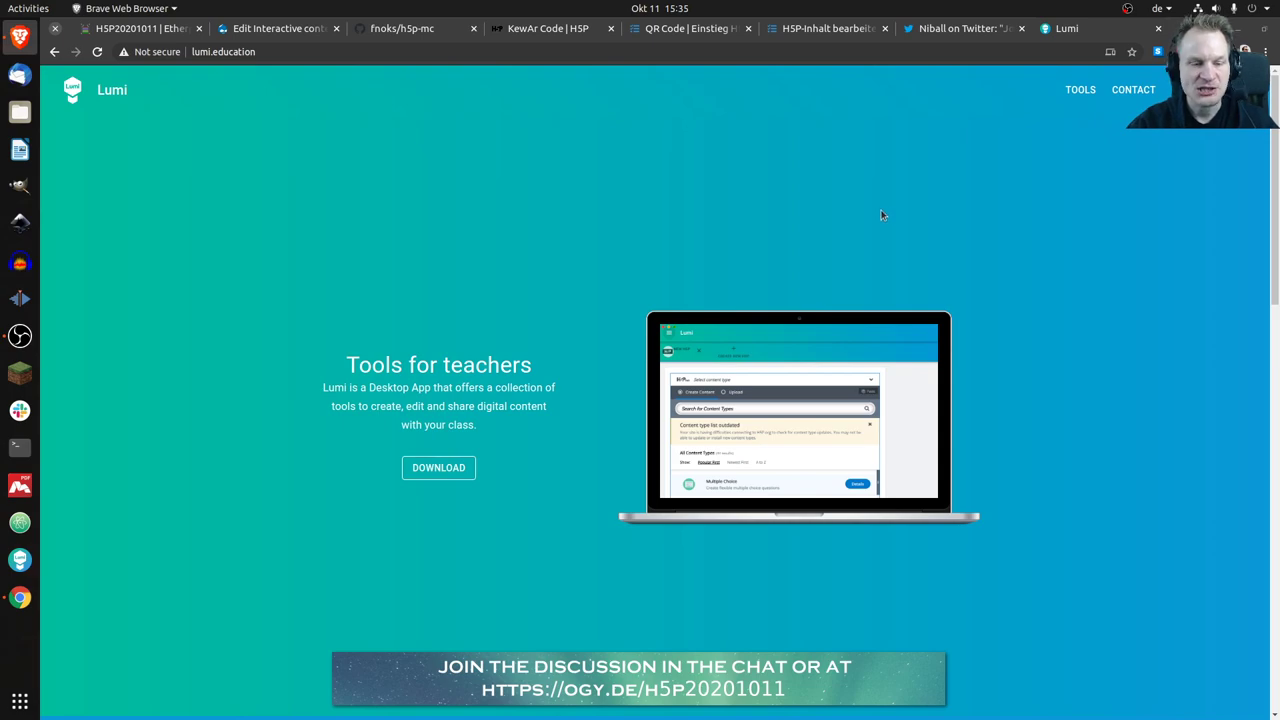
pyautogui.moveTo(998, 254)
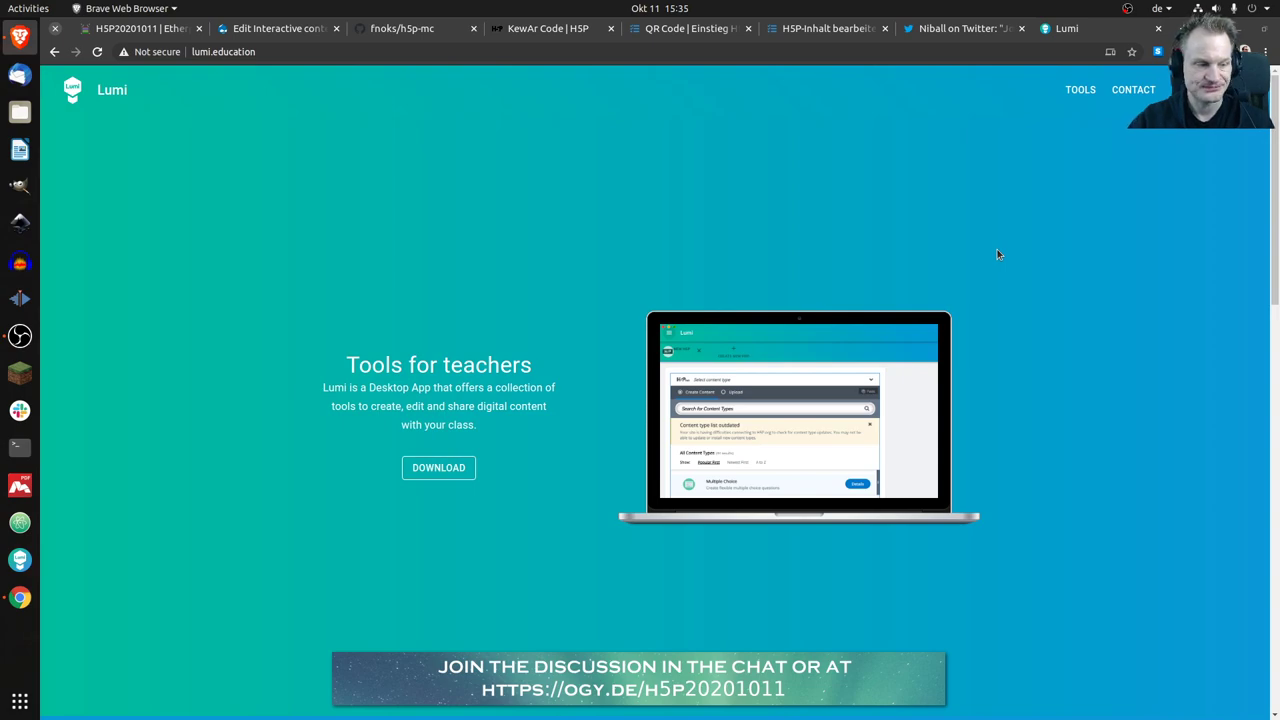
pyautogui.moveTo(994, 250)
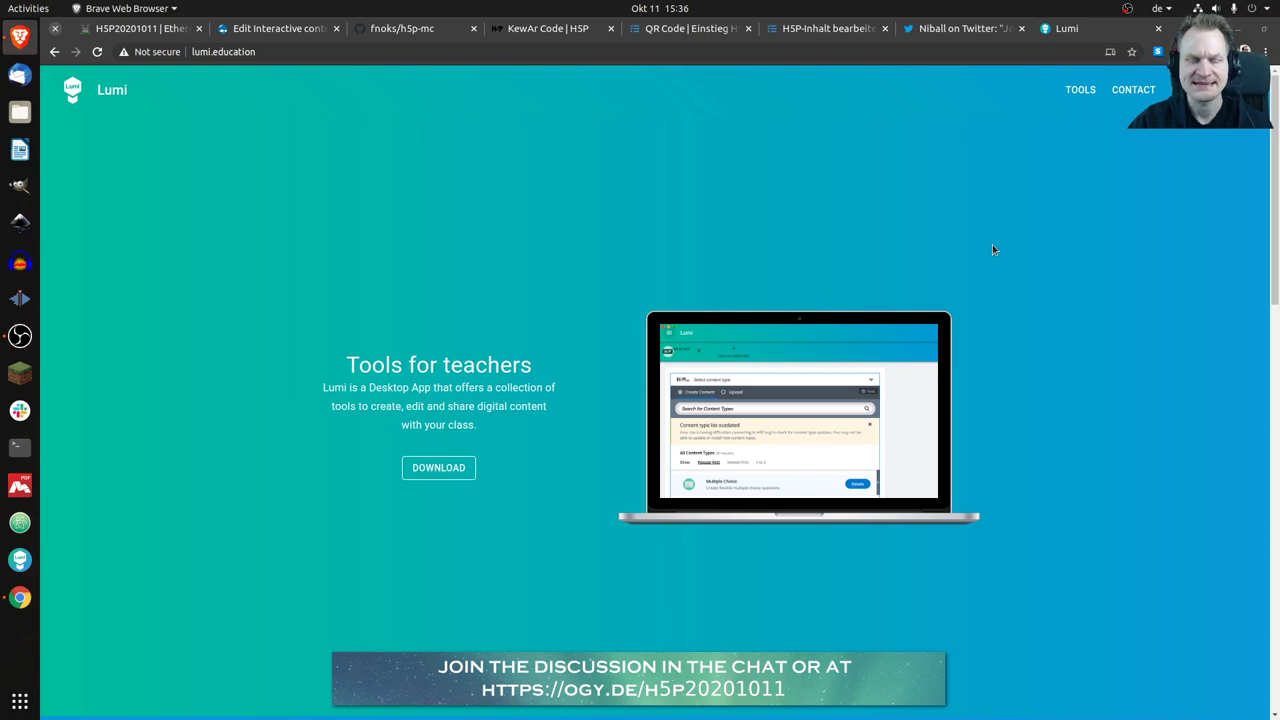
pyautogui.moveTo(367, 544)
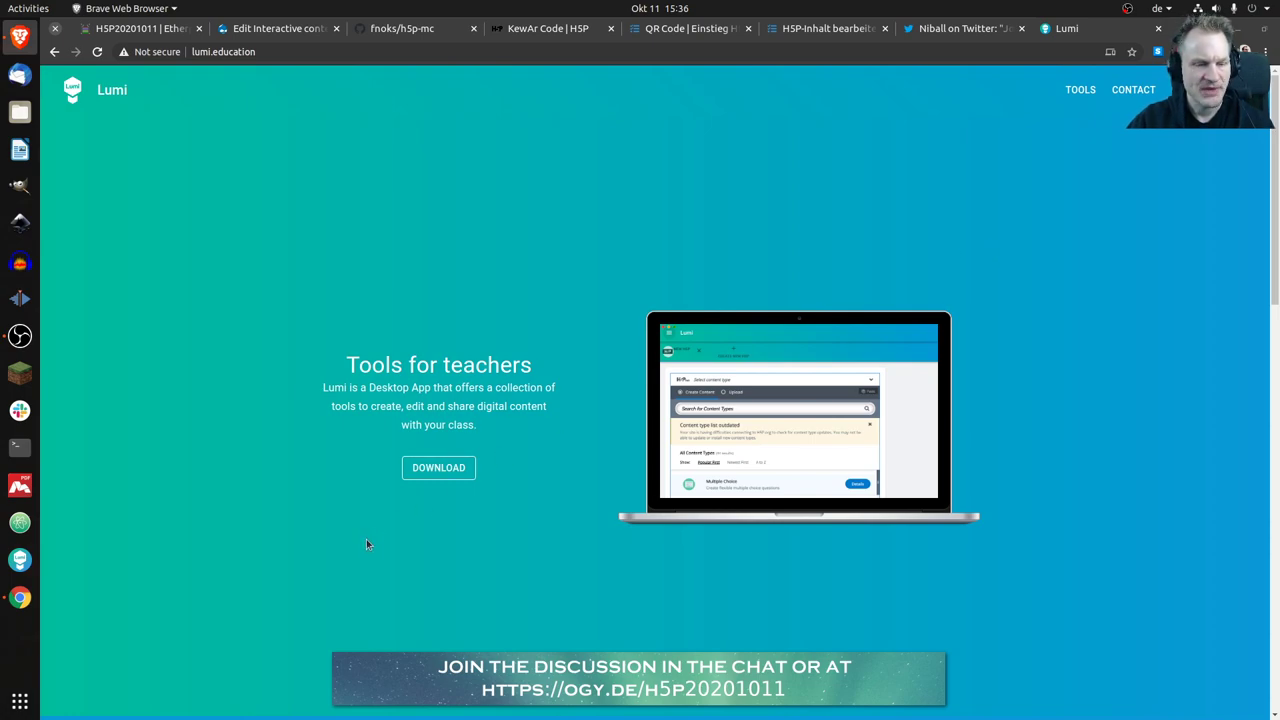
pyautogui.moveTo(88, 559)
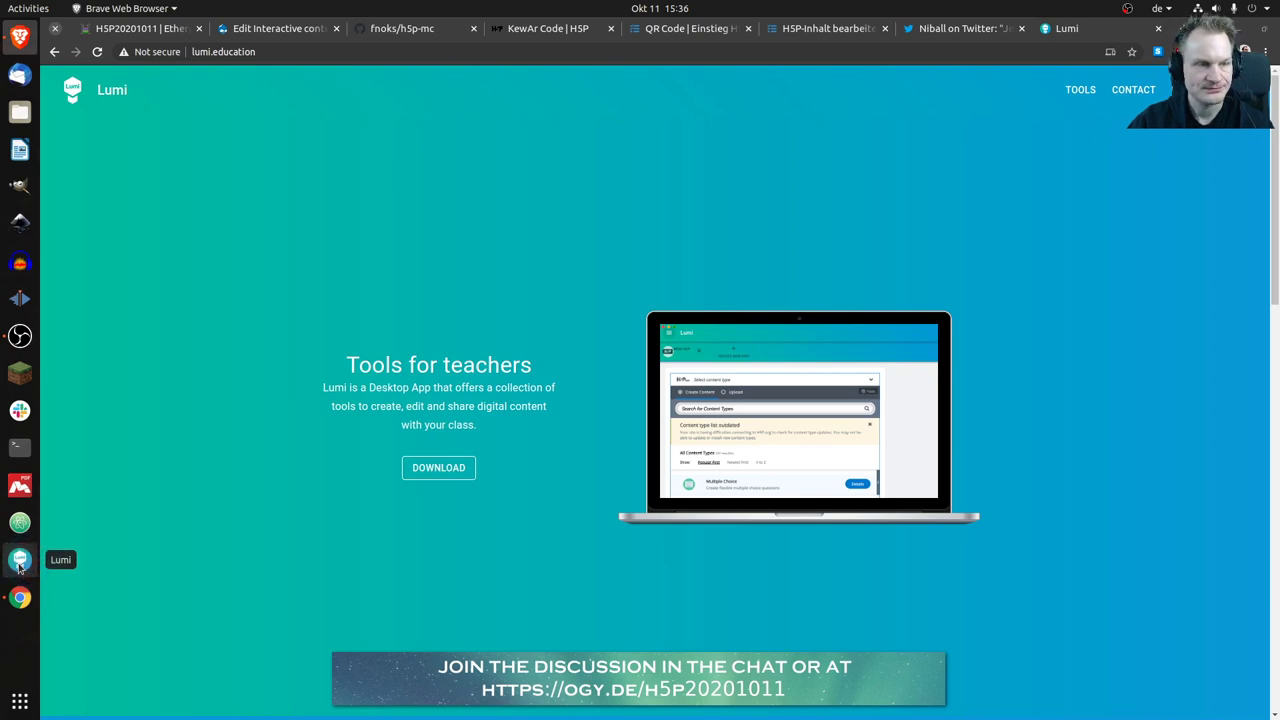
# - Launch the Lumi desktop app and start a new H5P to reach the content type hub
pyautogui.click(20, 560)
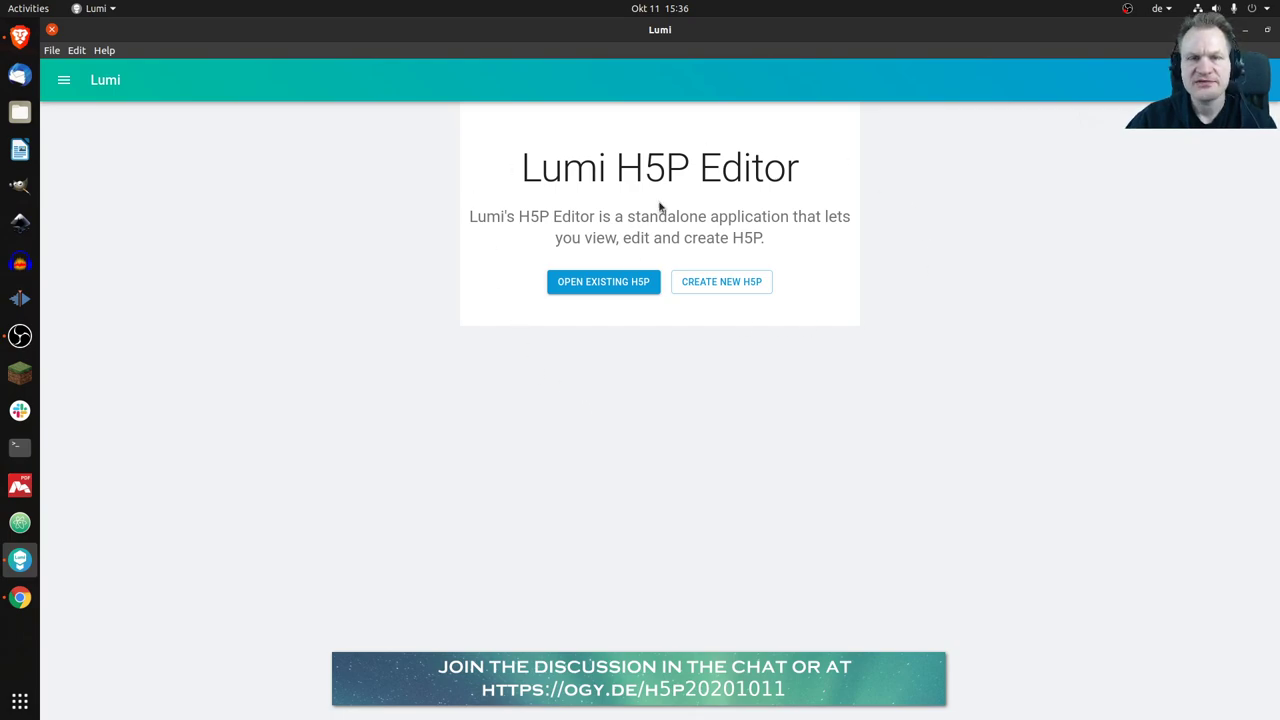
pyautogui.moveTo(636, 255)
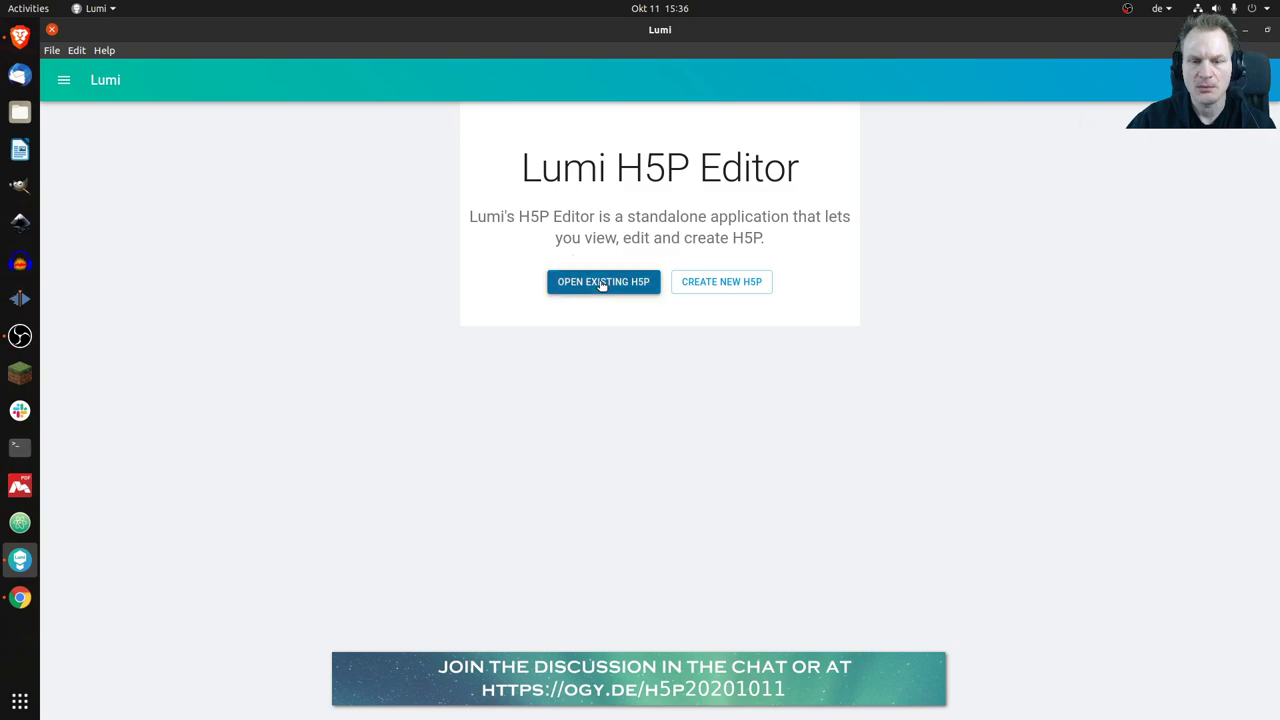
pyautogui.moveTo(615, 208)
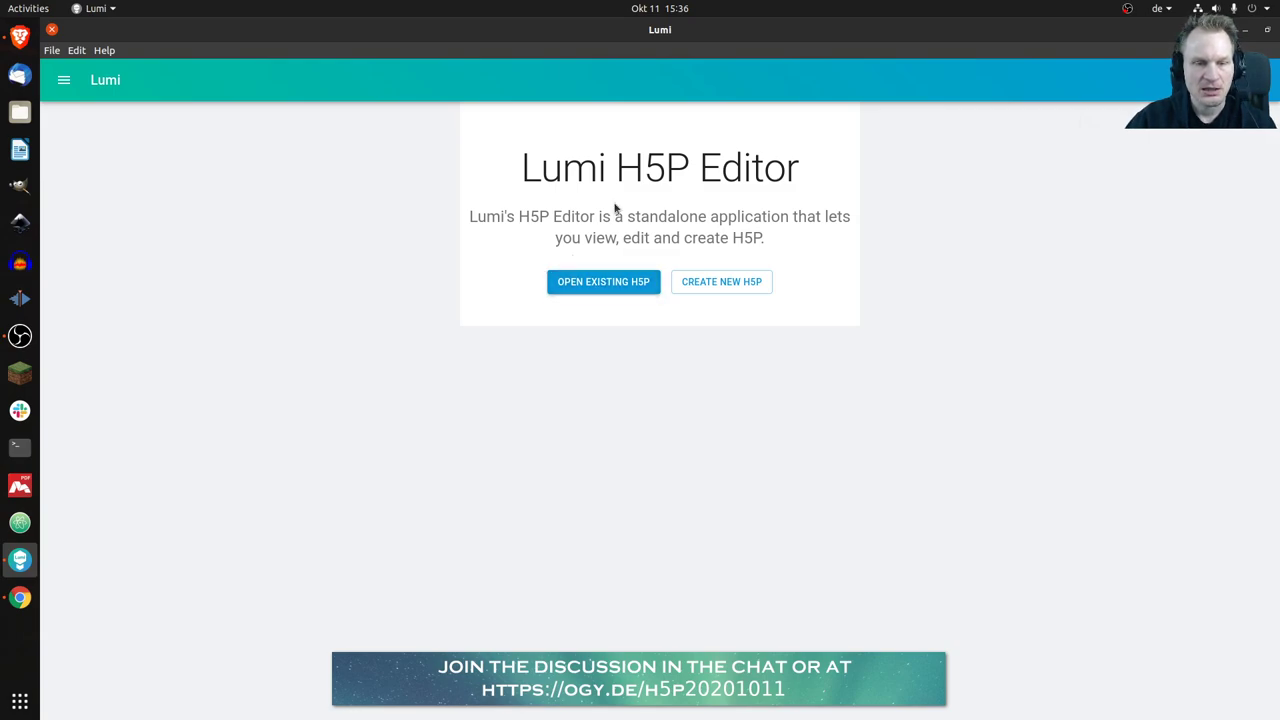
pyautogui.moveTo(722, 281)
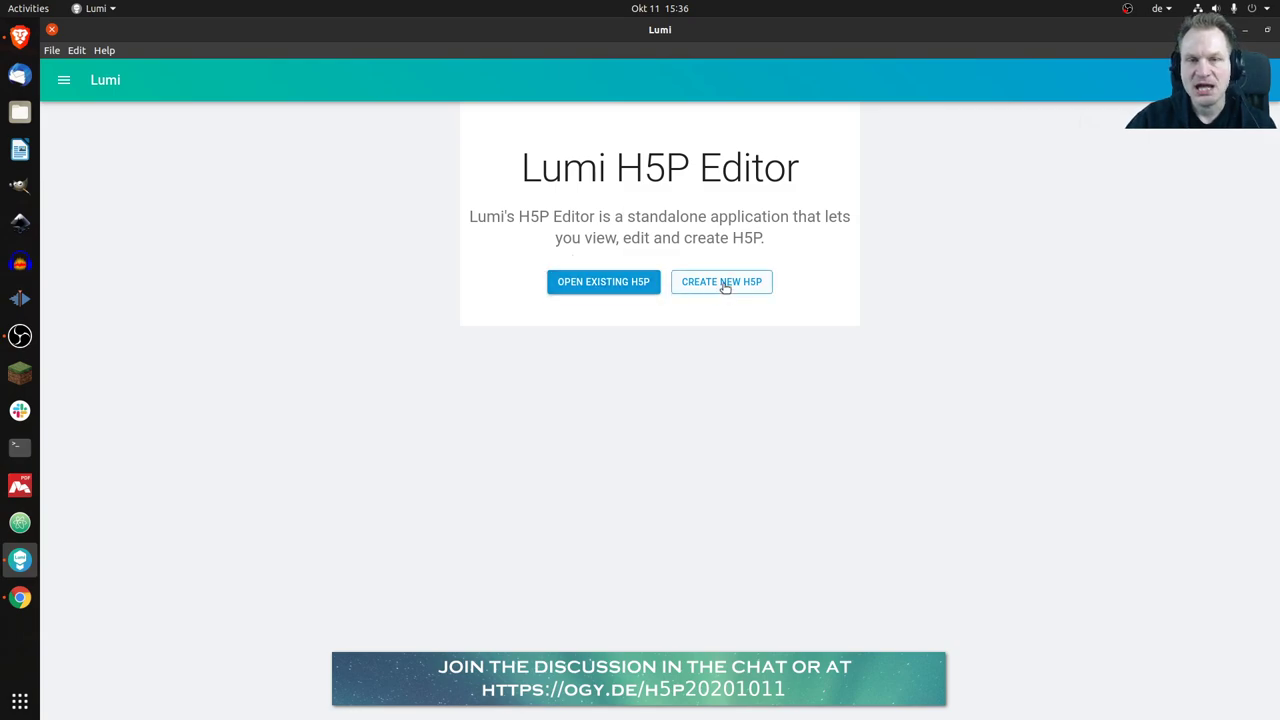
pyautogui.click(721, 281)
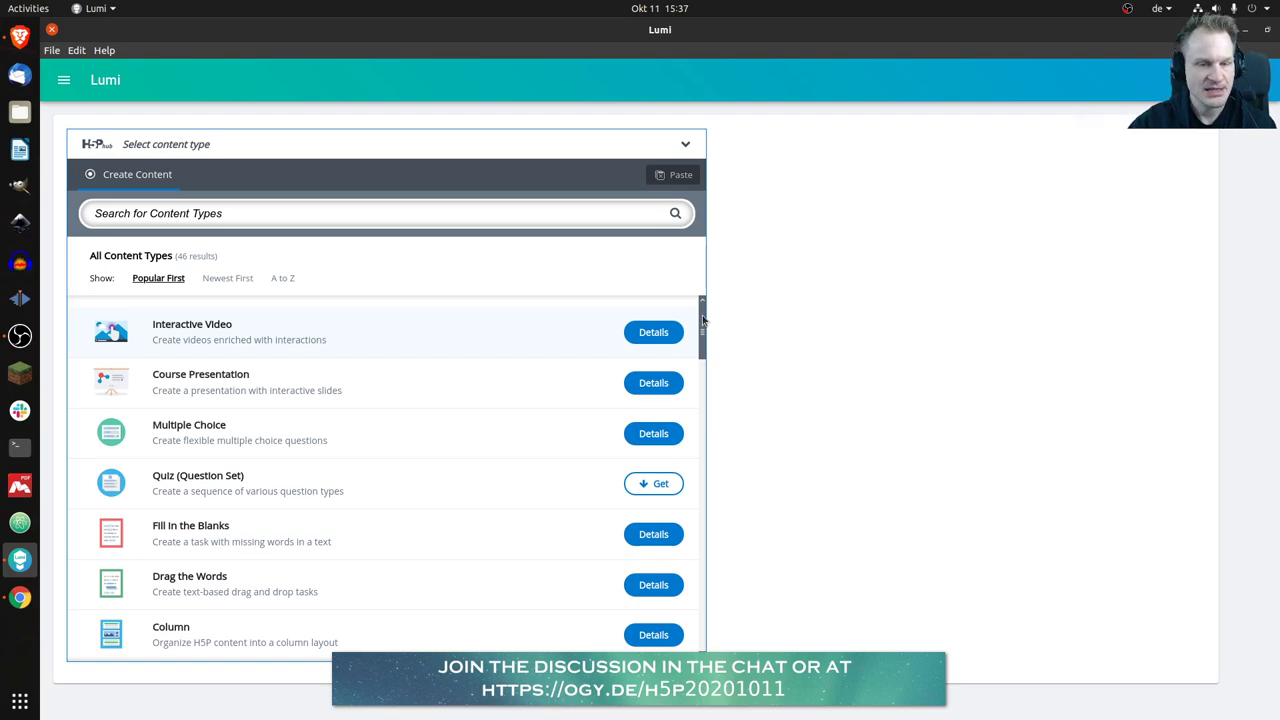
# - Install the Quiz (Question Set) content type from the hub and start a new quiz with it
pyautogui.scroll(-3)
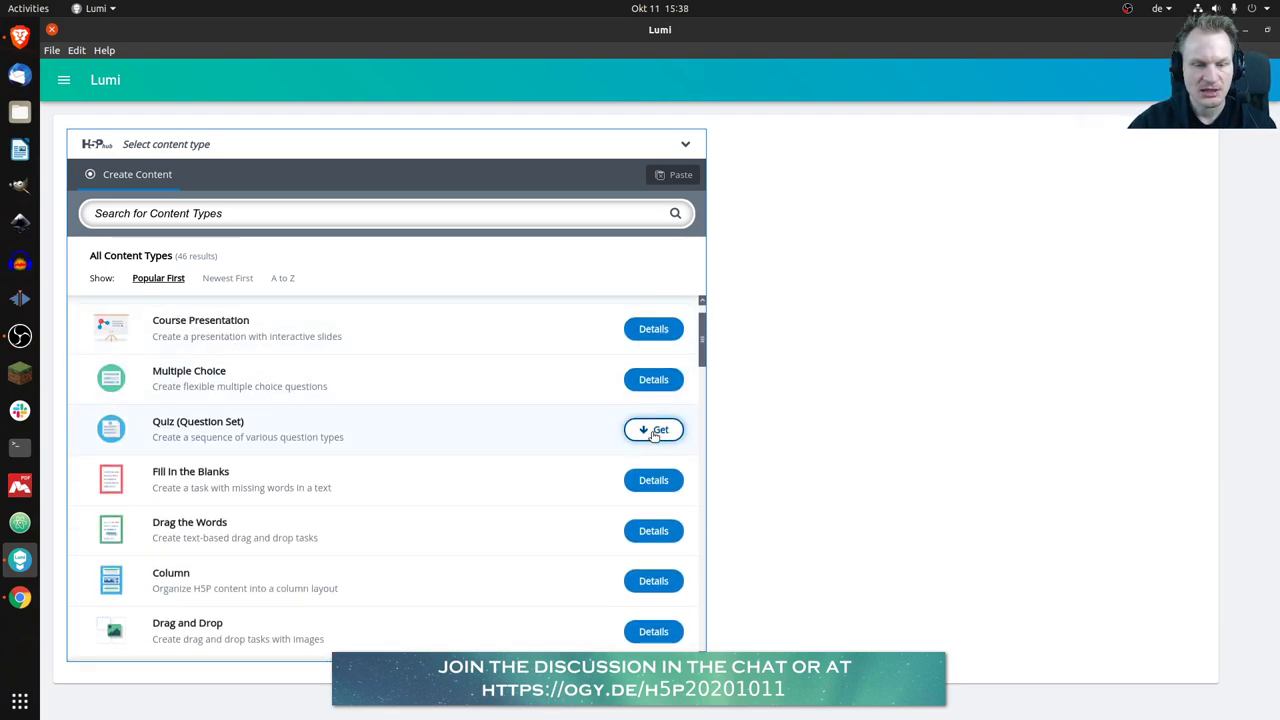
pyautogui.click(653, 430)
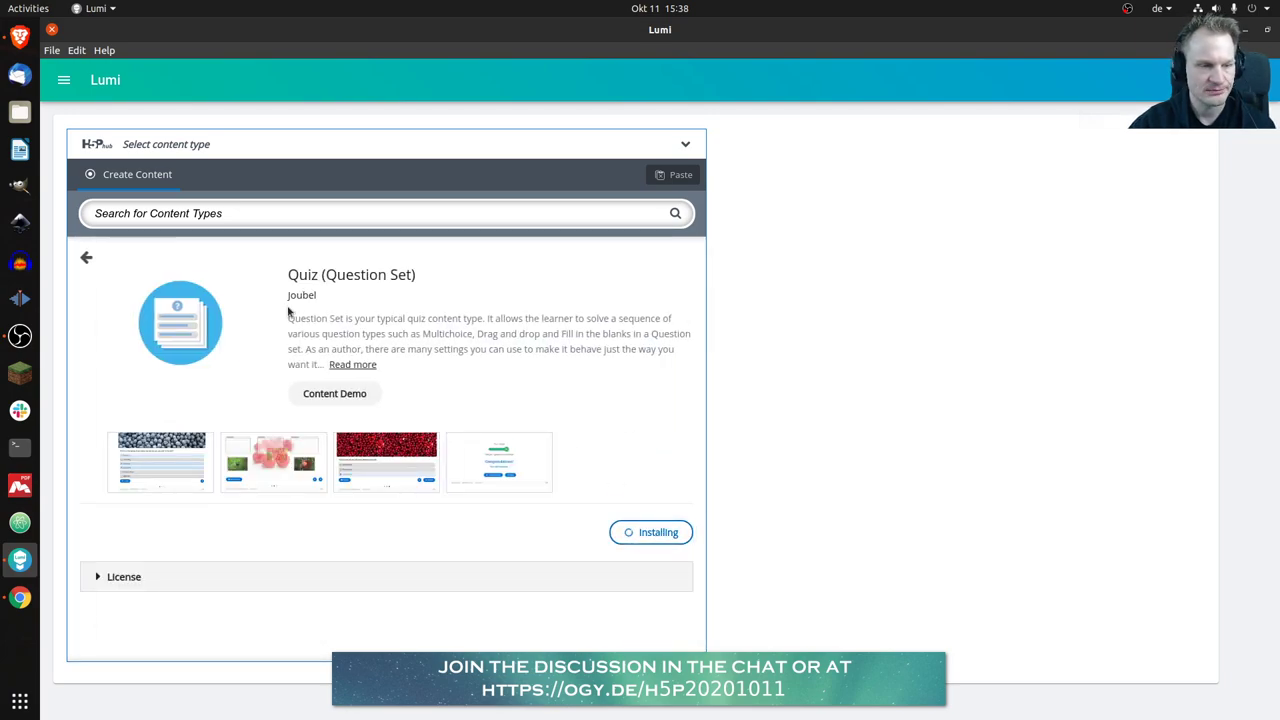
pyautogui.moveTo(196, 276)
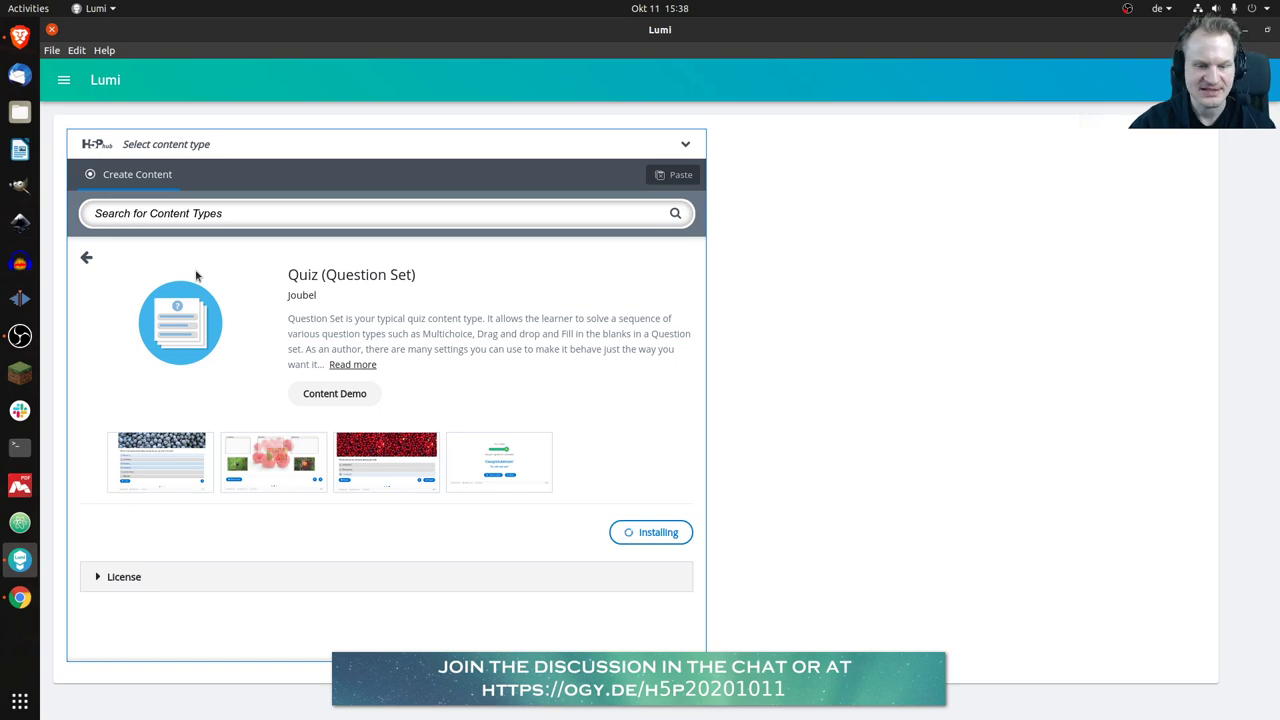
pyautogui.moveTo(201, 274)
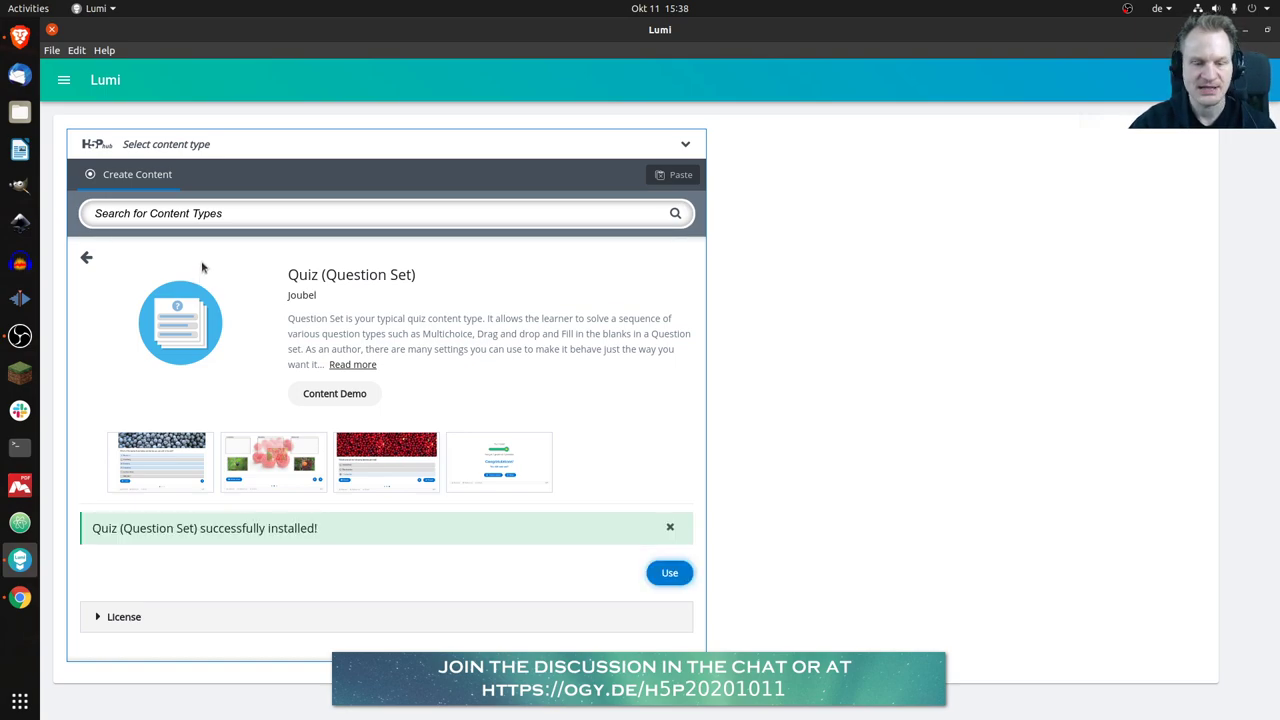
pyautogui.click(669, 572)
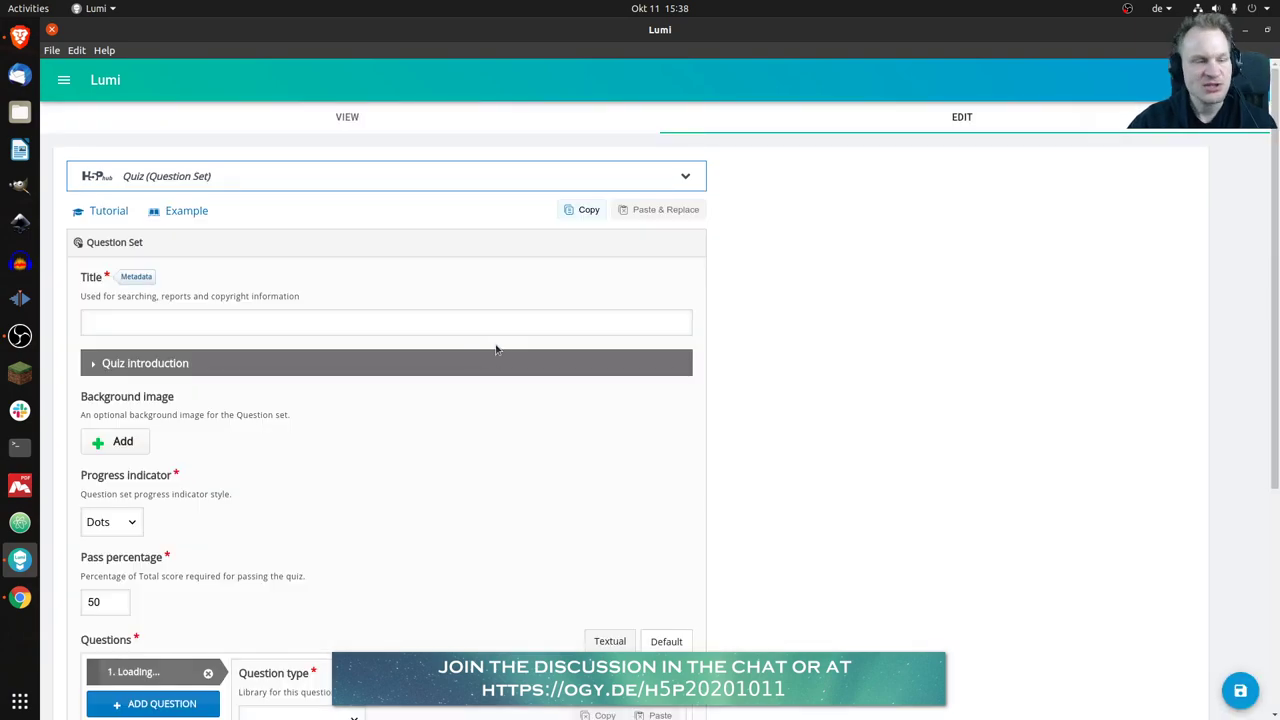
pyautogui.click(385, 321)
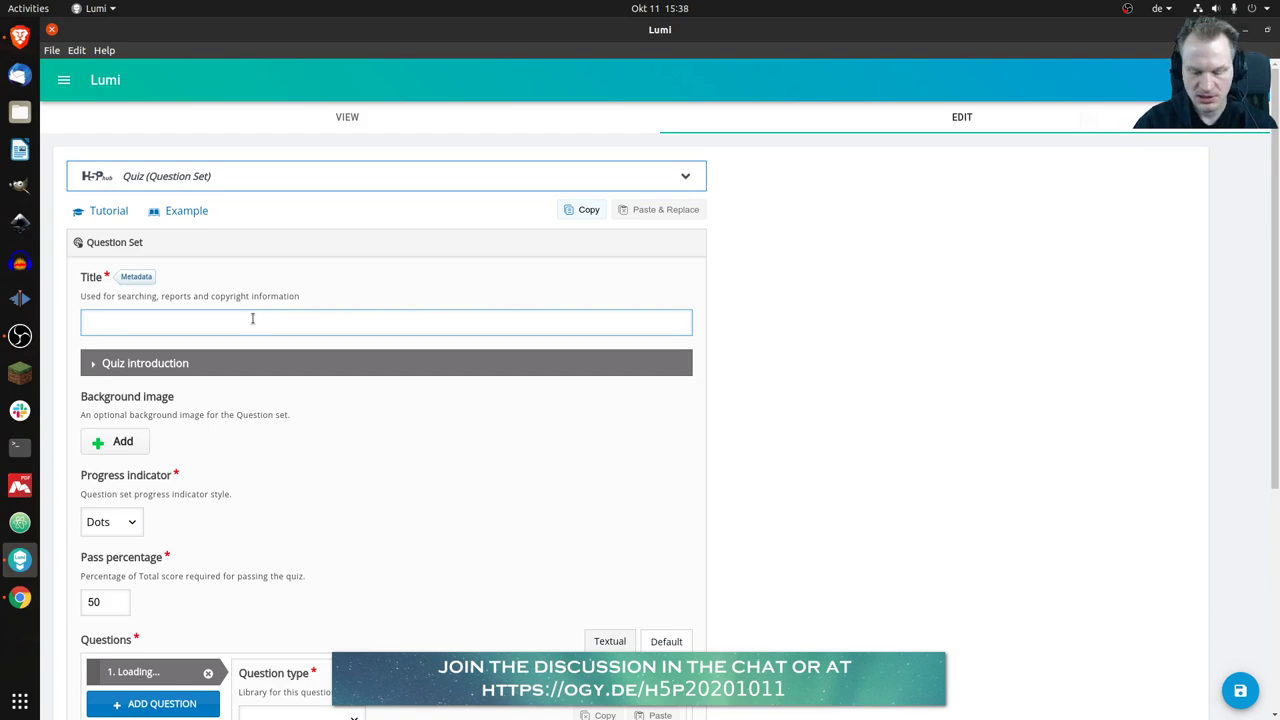
pyautogui.write('TIT')
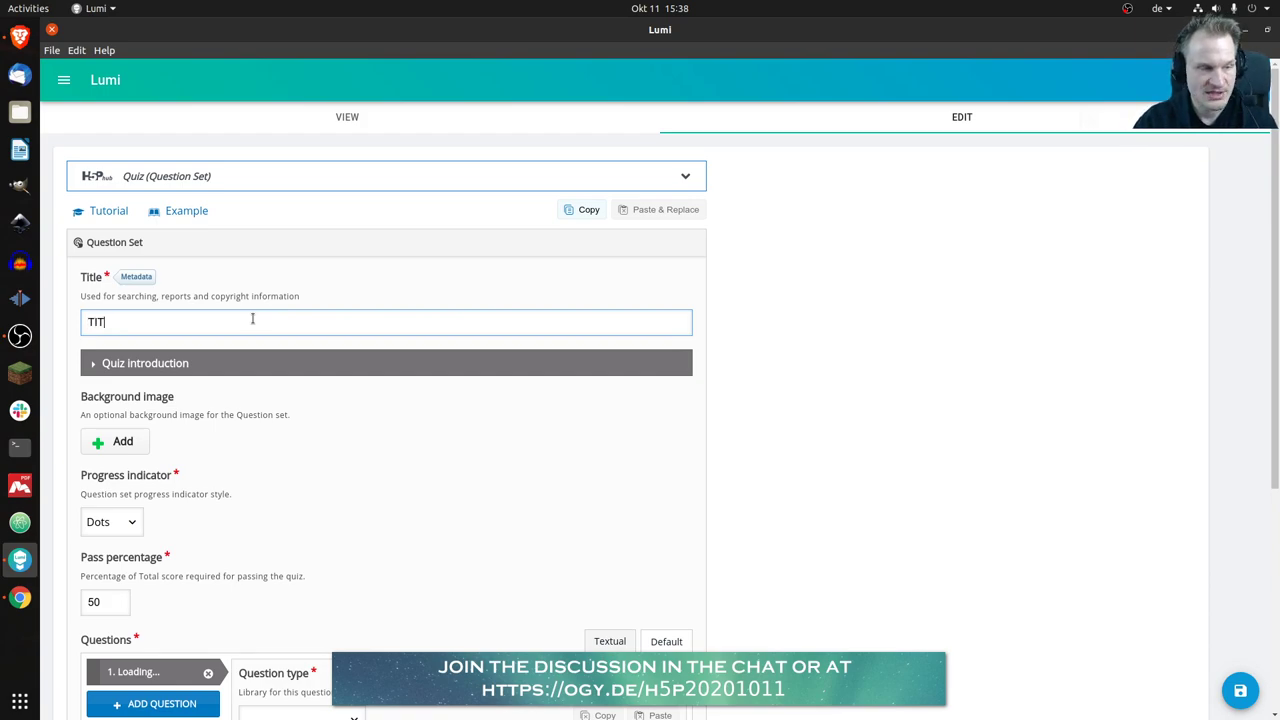
pyautogui.write('LE')
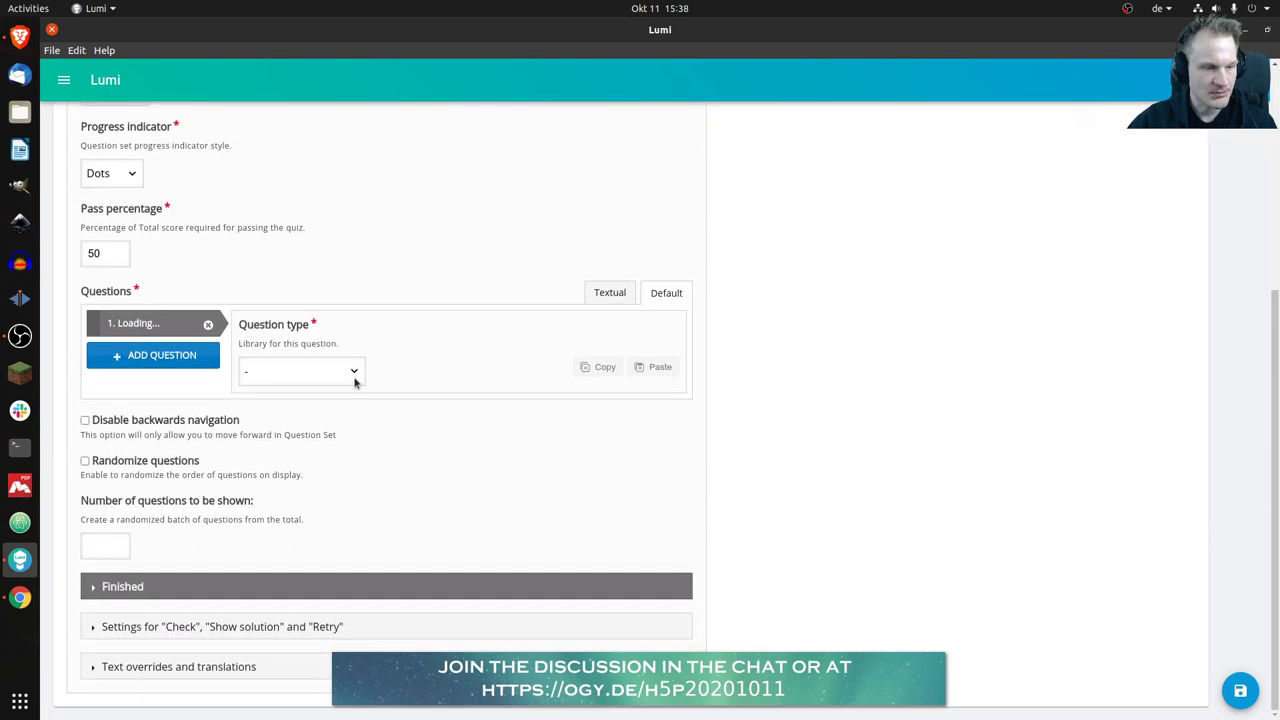
pyautogui.click(301, 371)
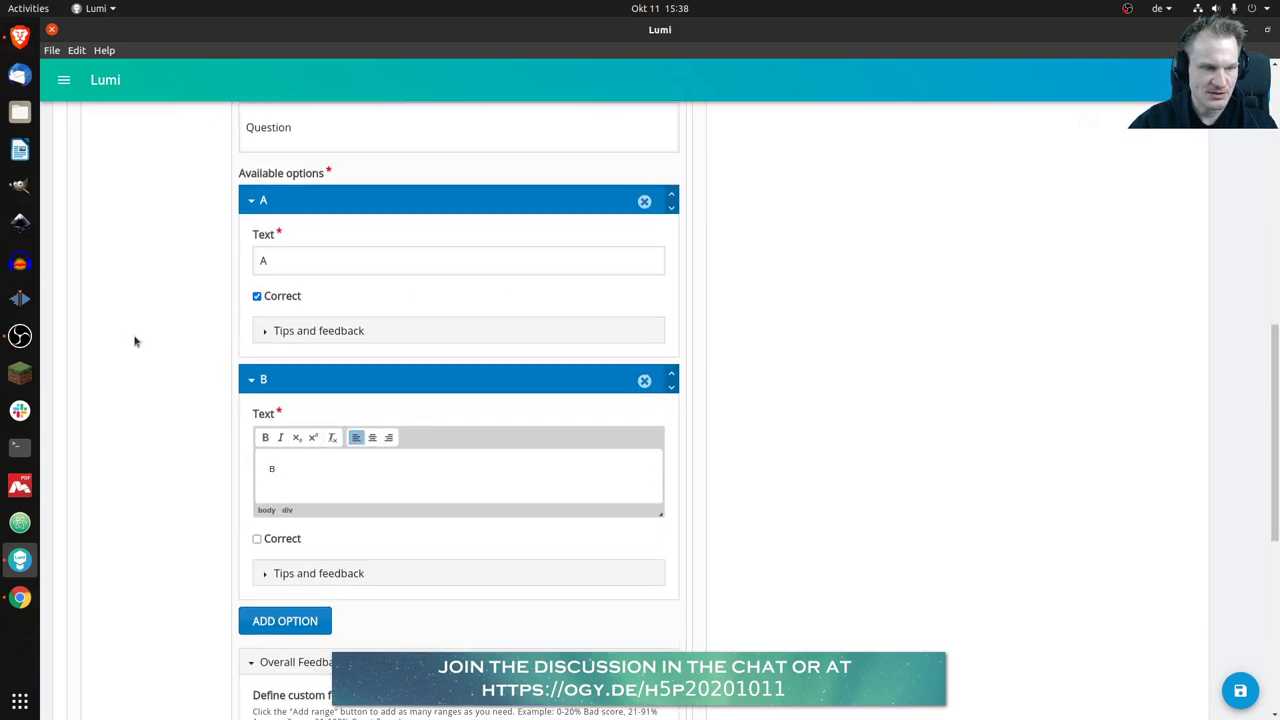
pyautogui.scroll(-3)
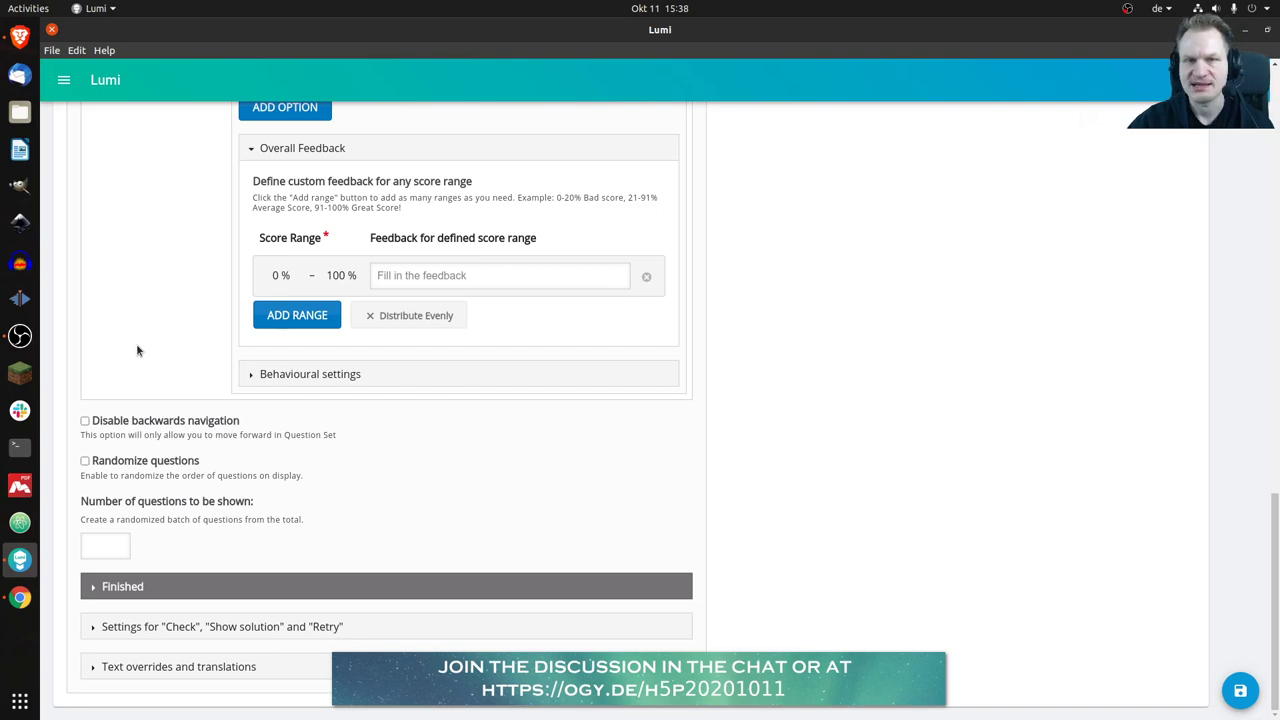
pyautogui.scroll(3)
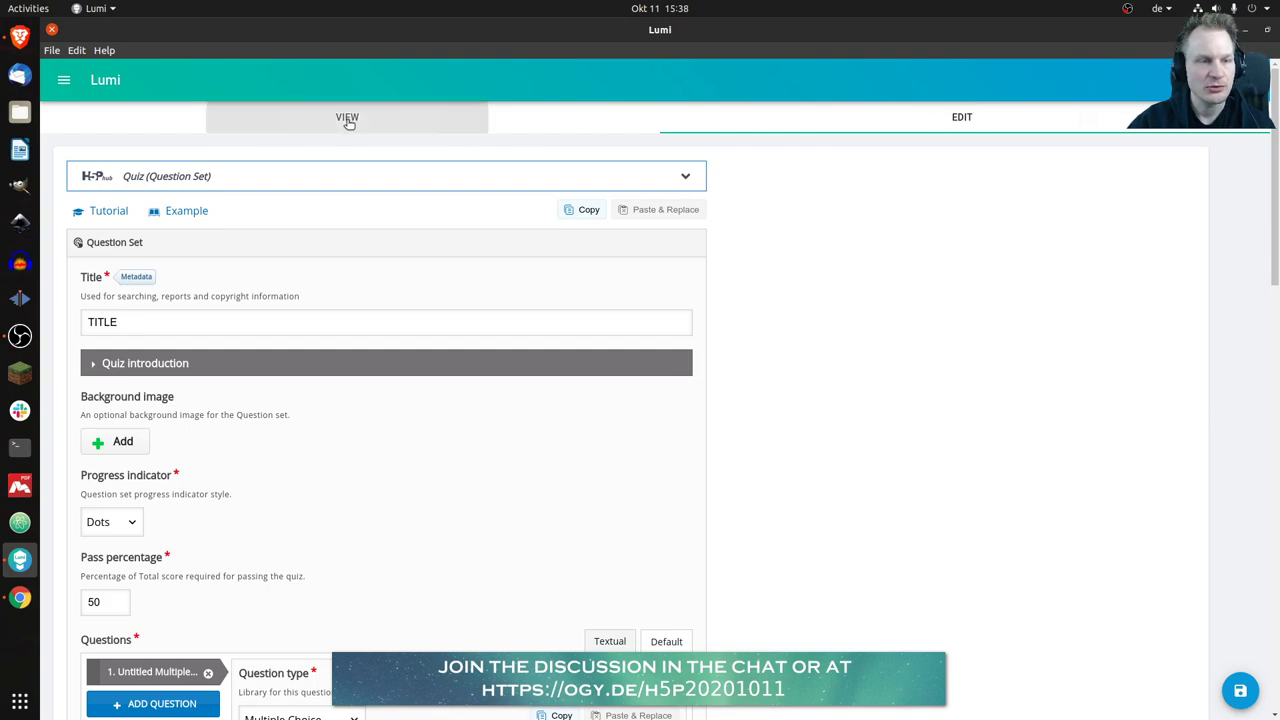
# - Preview the quiz question with options A and B, then return to editing
pyautogui.click(347, 117)
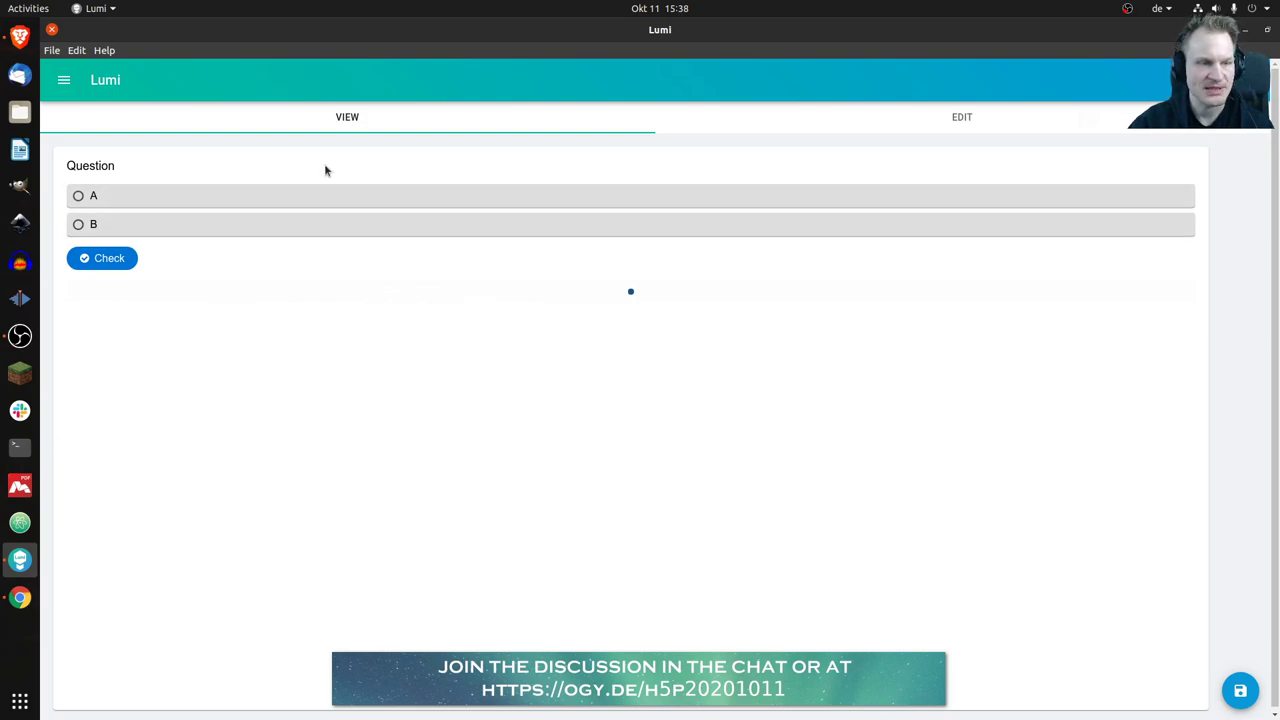
pyautogui.click(78, 195)
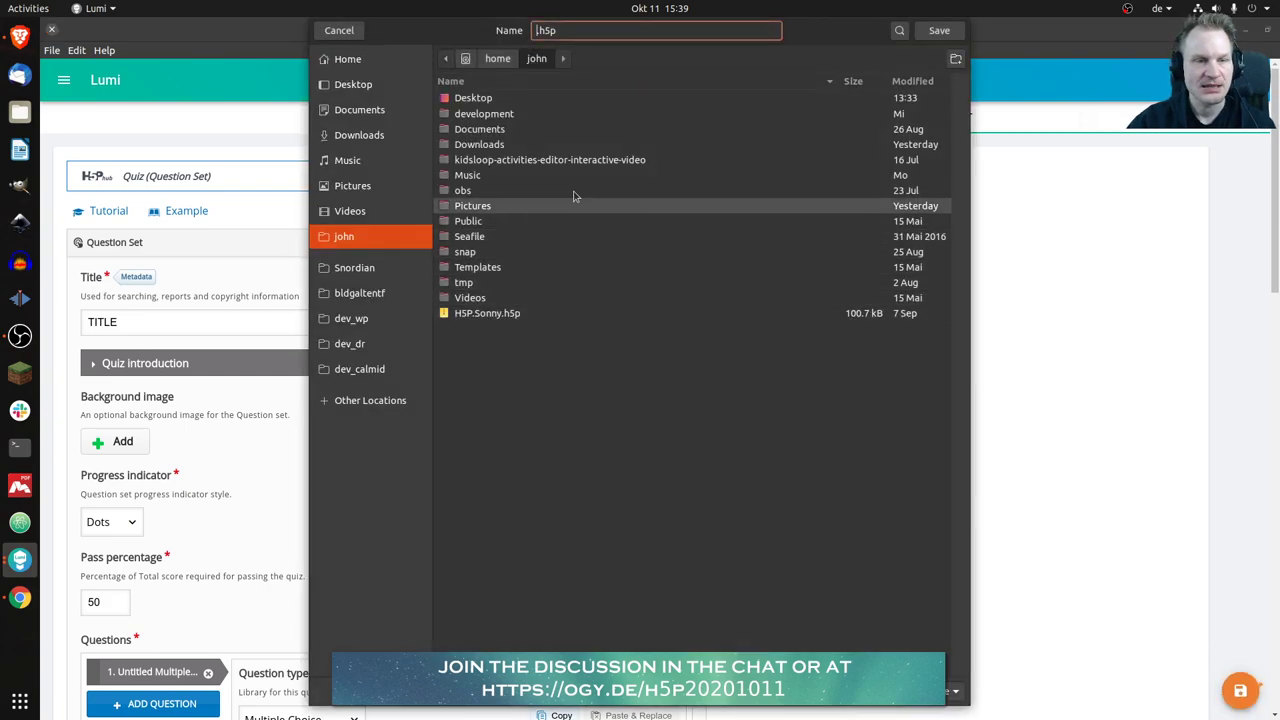
# - Confirm saving the quiz as an .h5p file
pyautogui.click(353, 84)
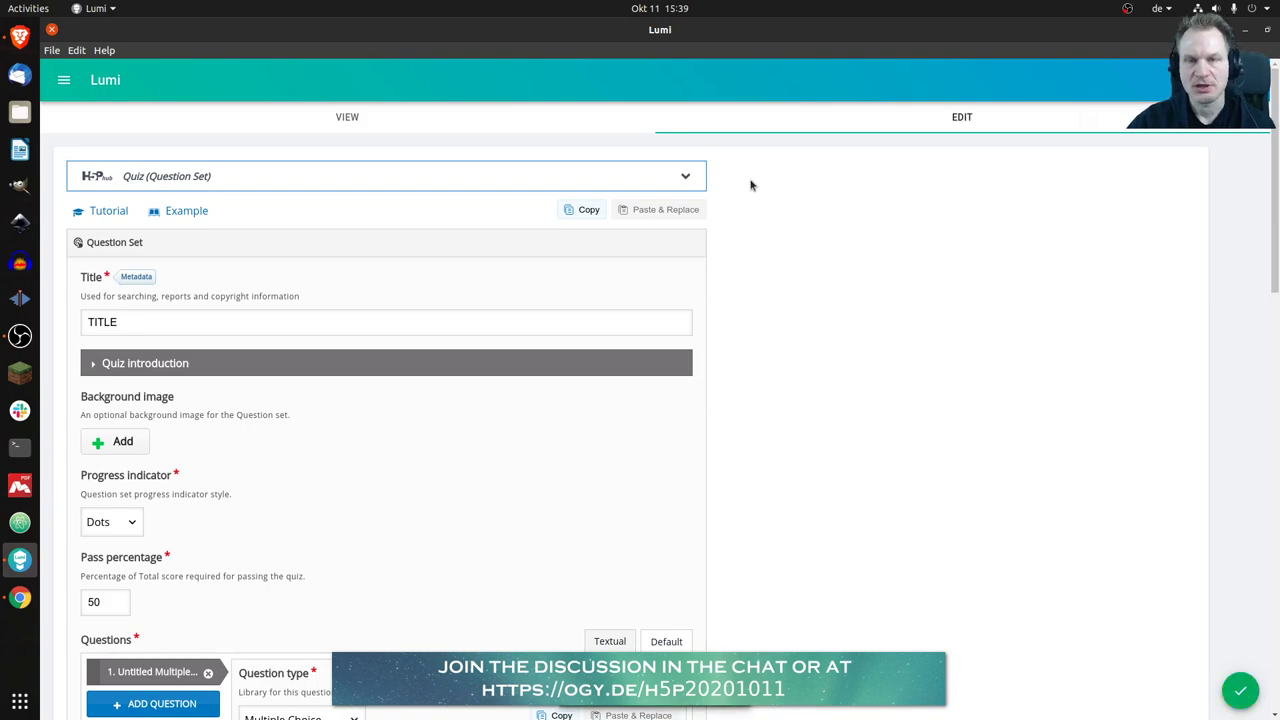
pyautogui.moveTo(780, 211)
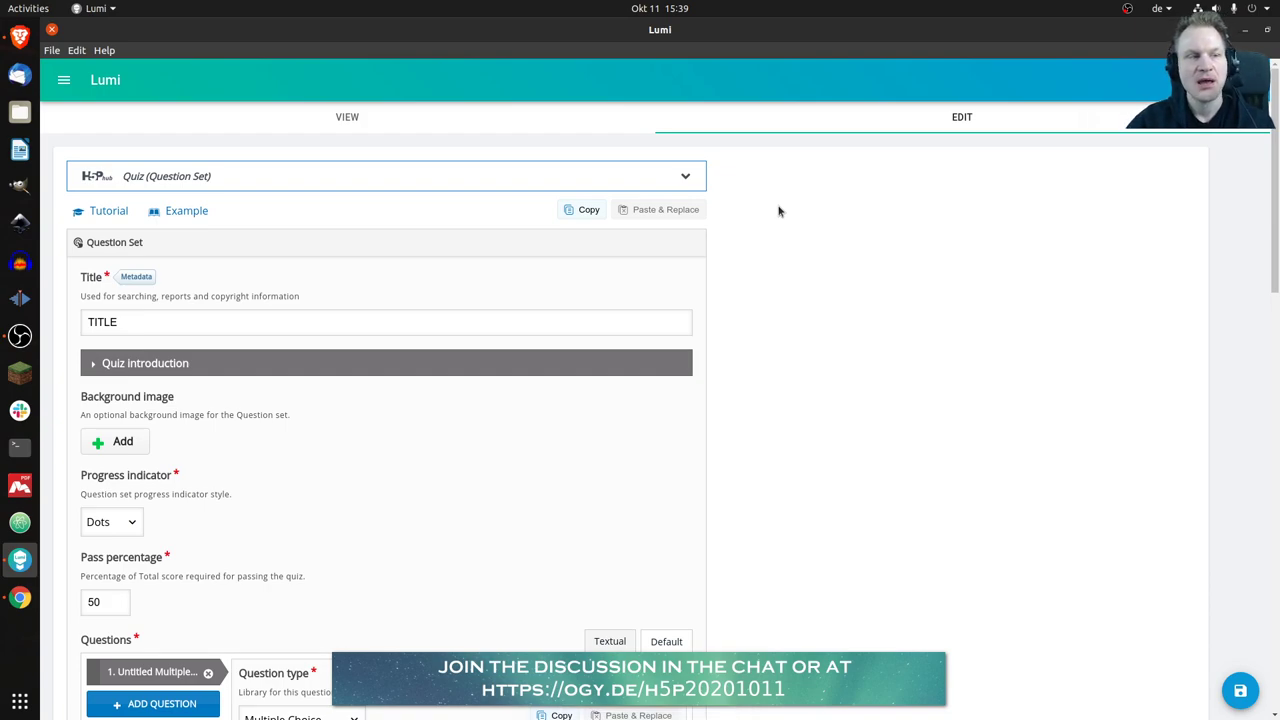
pyautogui.moveTo(177, 128)
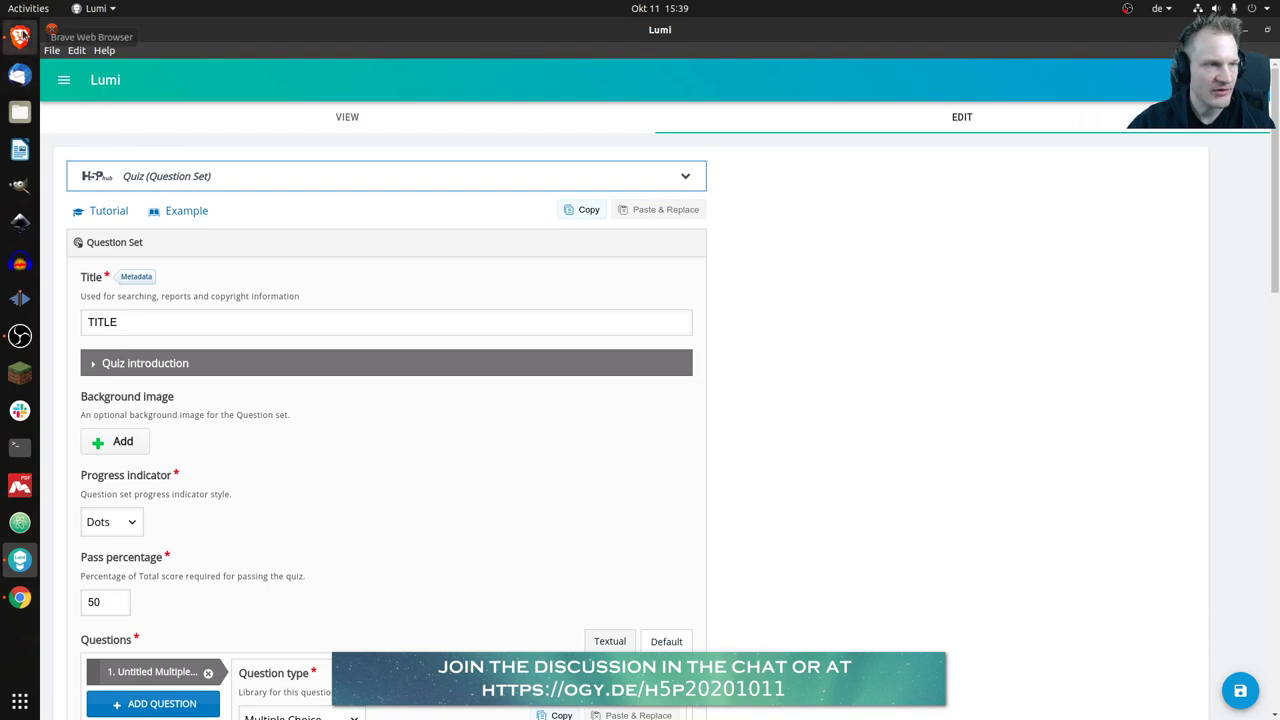
pyautogui.moveTo(20, 597)
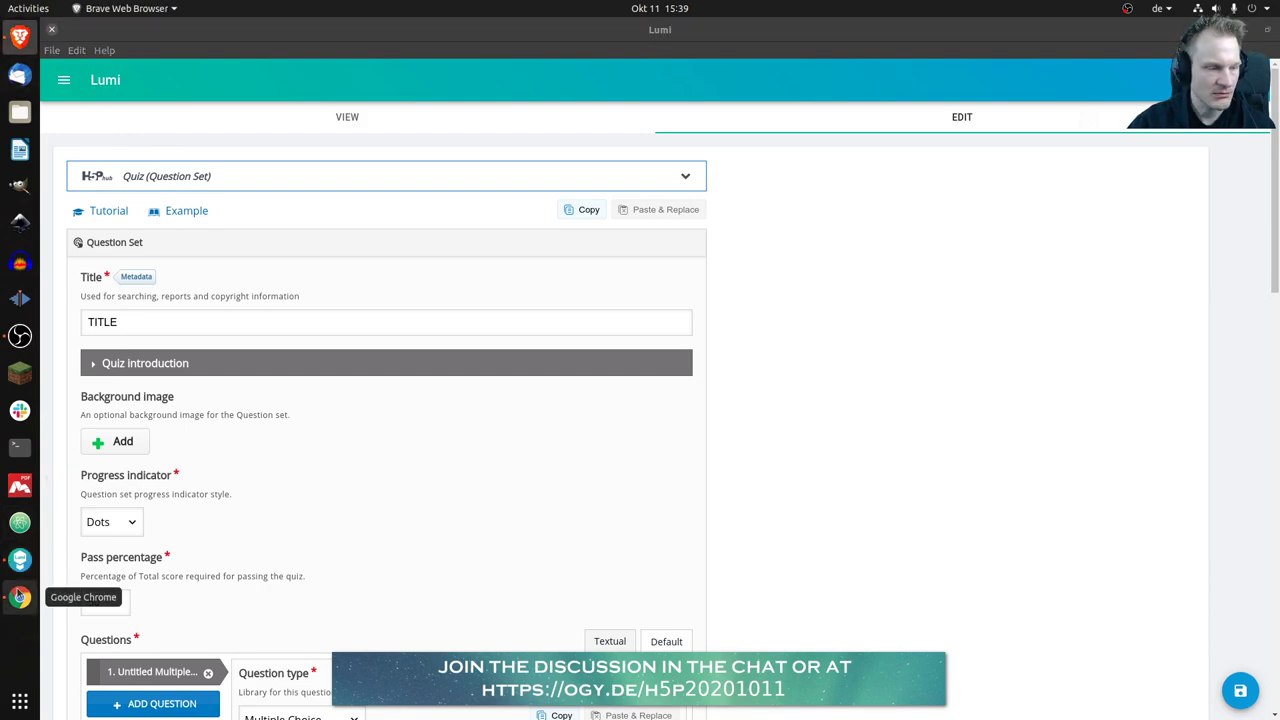
# - Download the KewAr Code location example from Chrome as an .h5p file
pyautogui.click(20, 597)
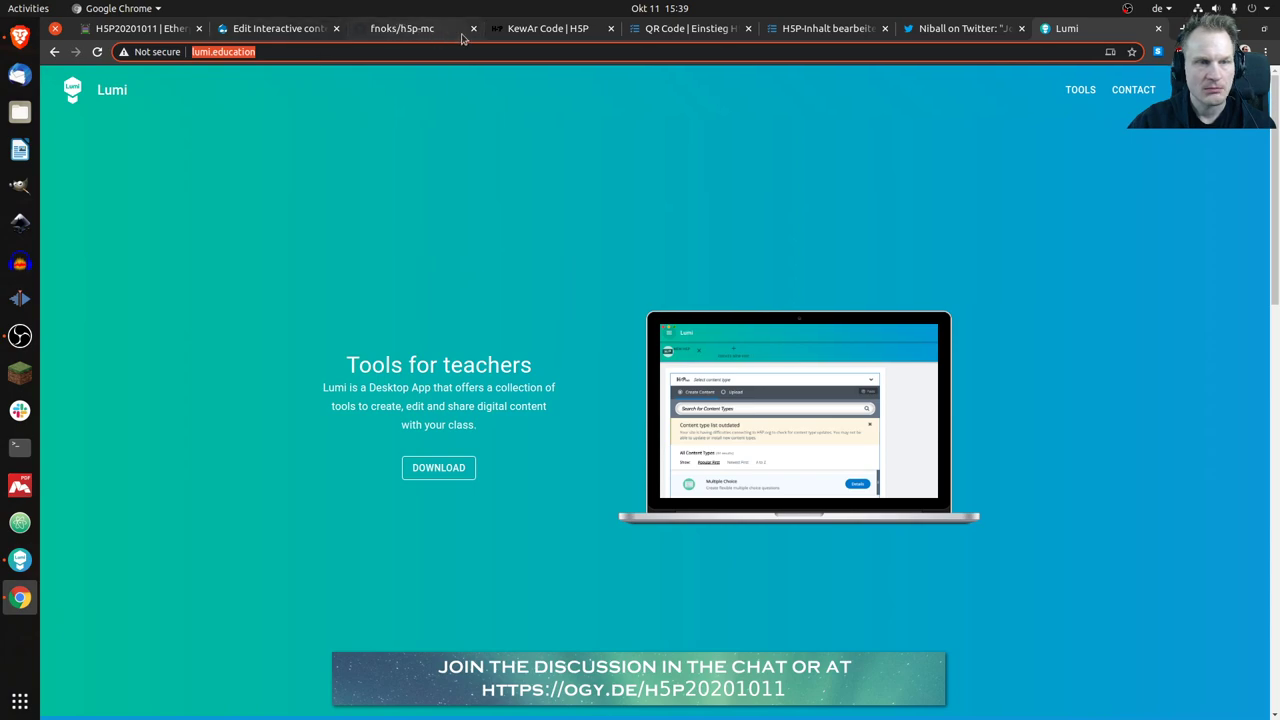
pyautogui.click(540, 28)
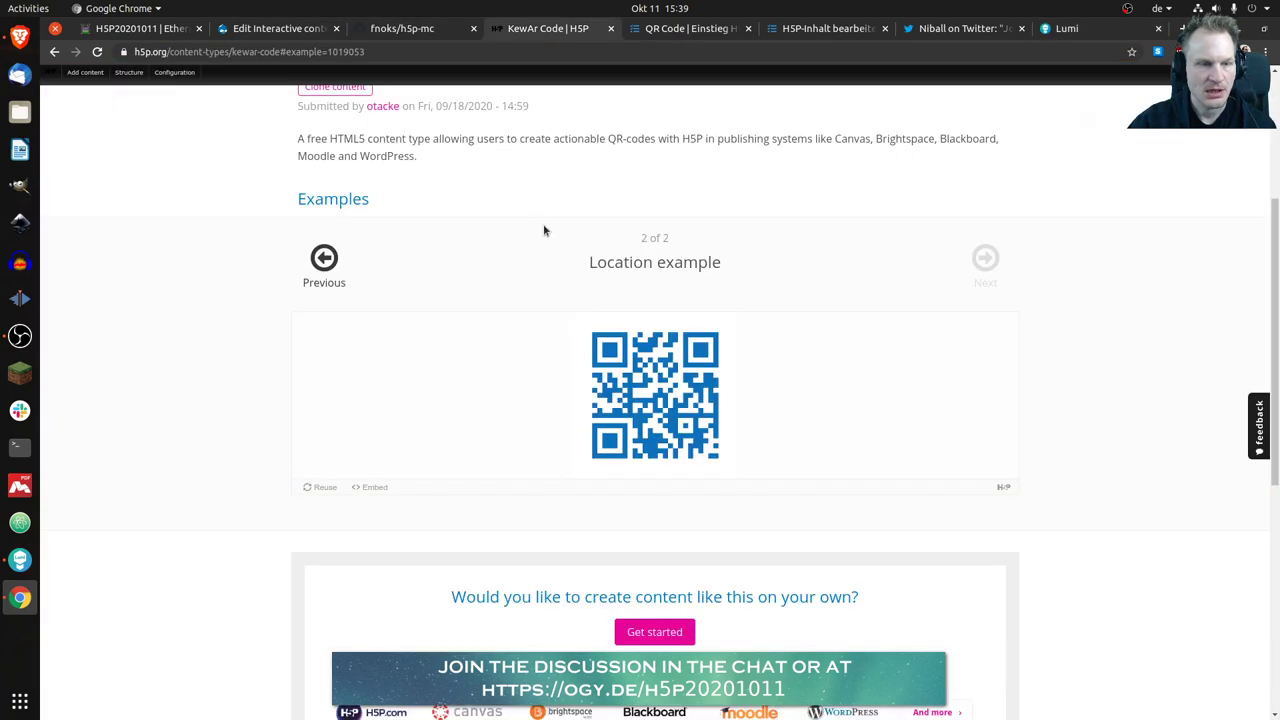
pyautogui.moveTo(509, 223)
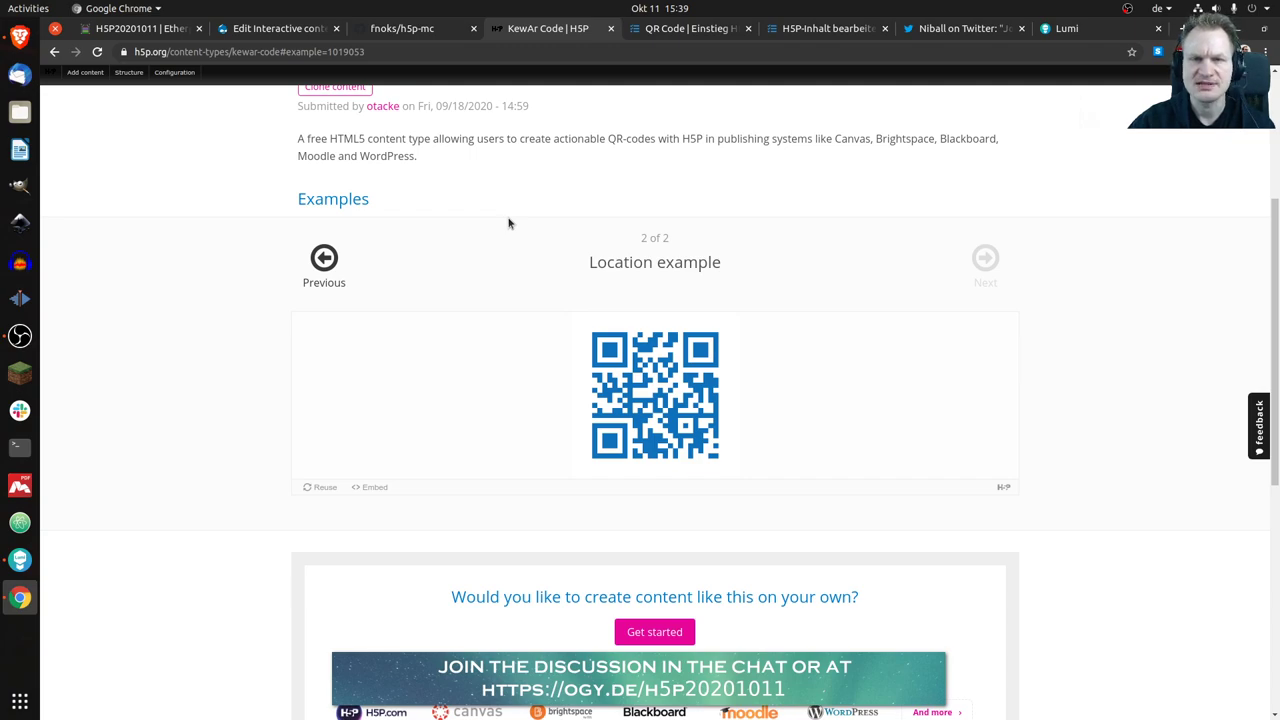
pyautogui.moveTo(488, 215)
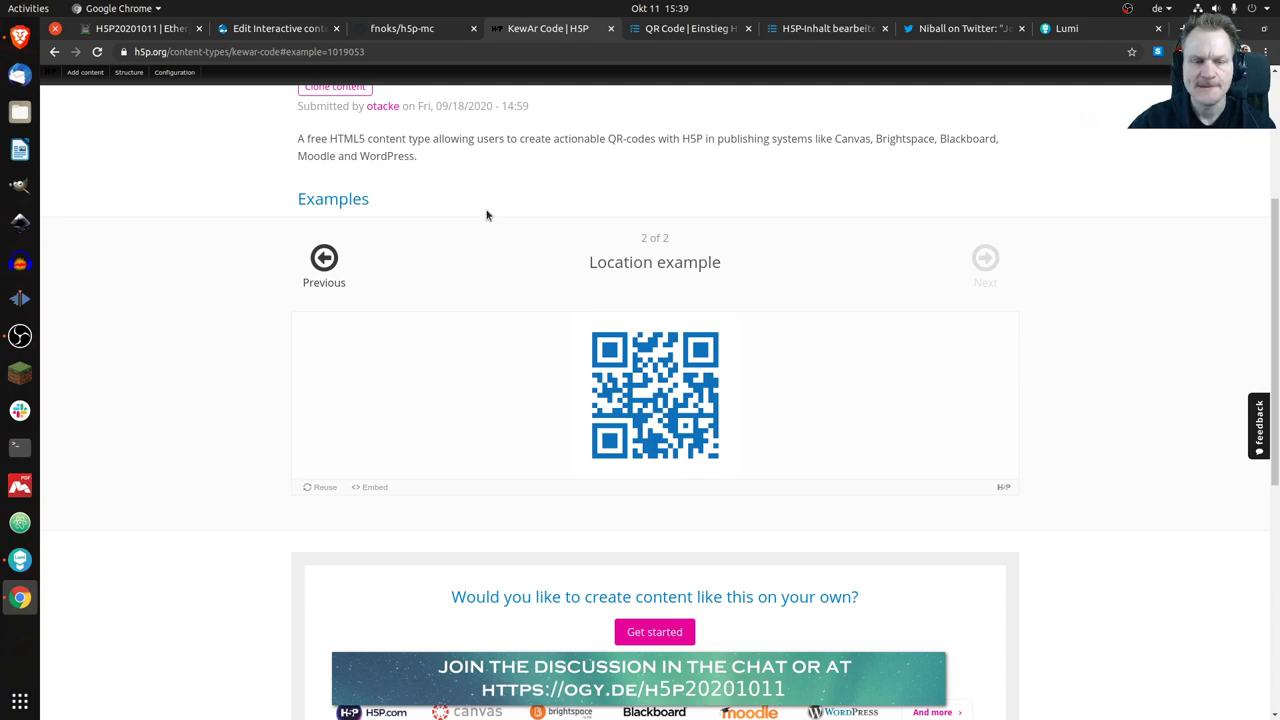
pyautogui.moveTo(321, 531)
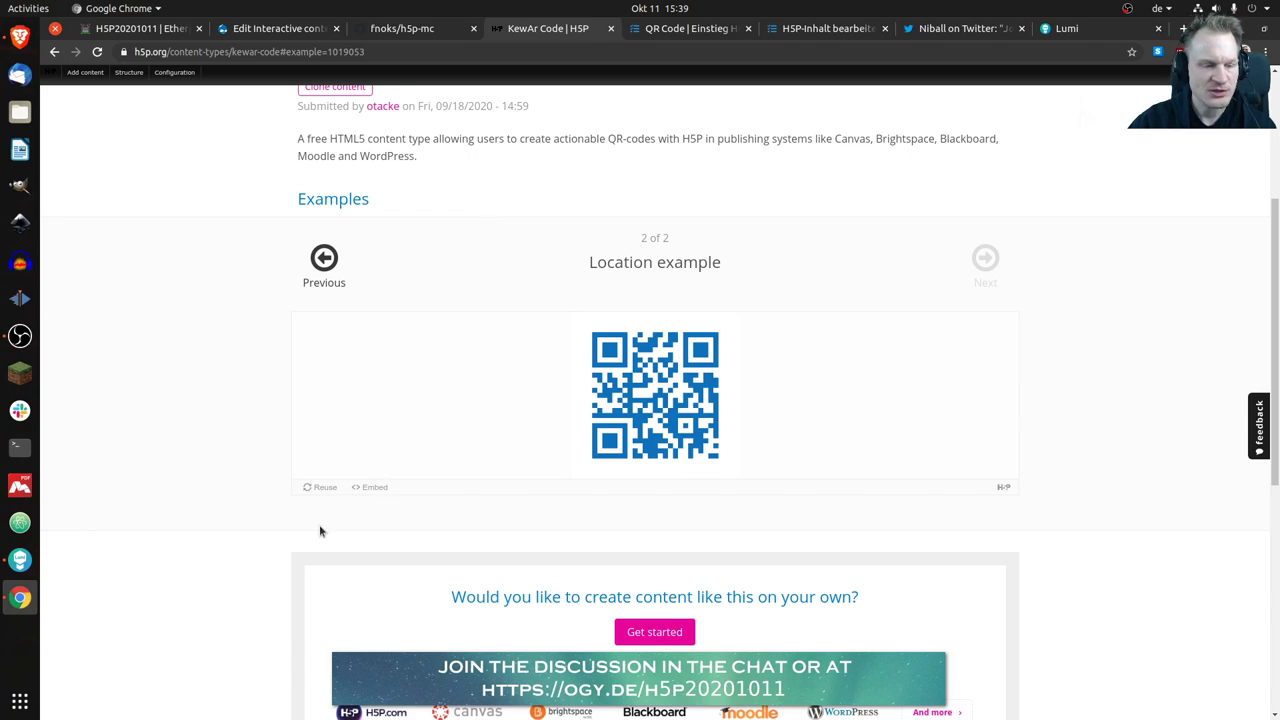
pyautogui.click(320, 487)
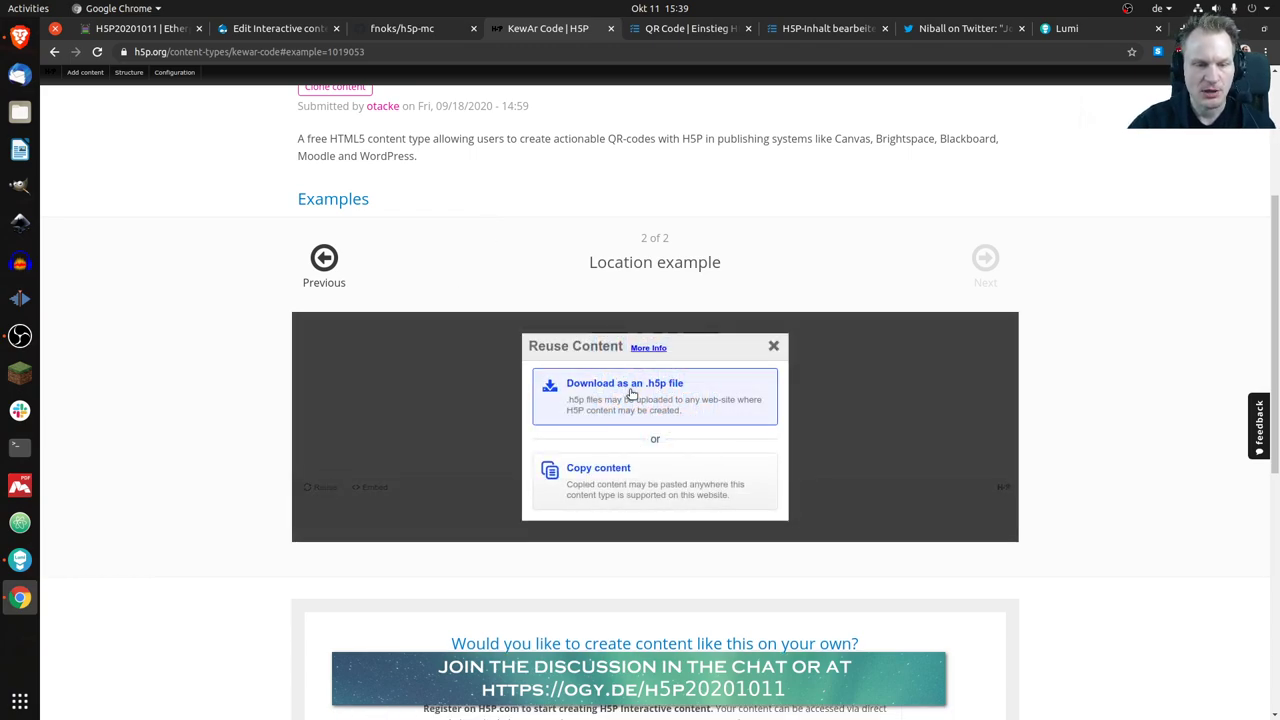
pyautogui.click(624, 383)
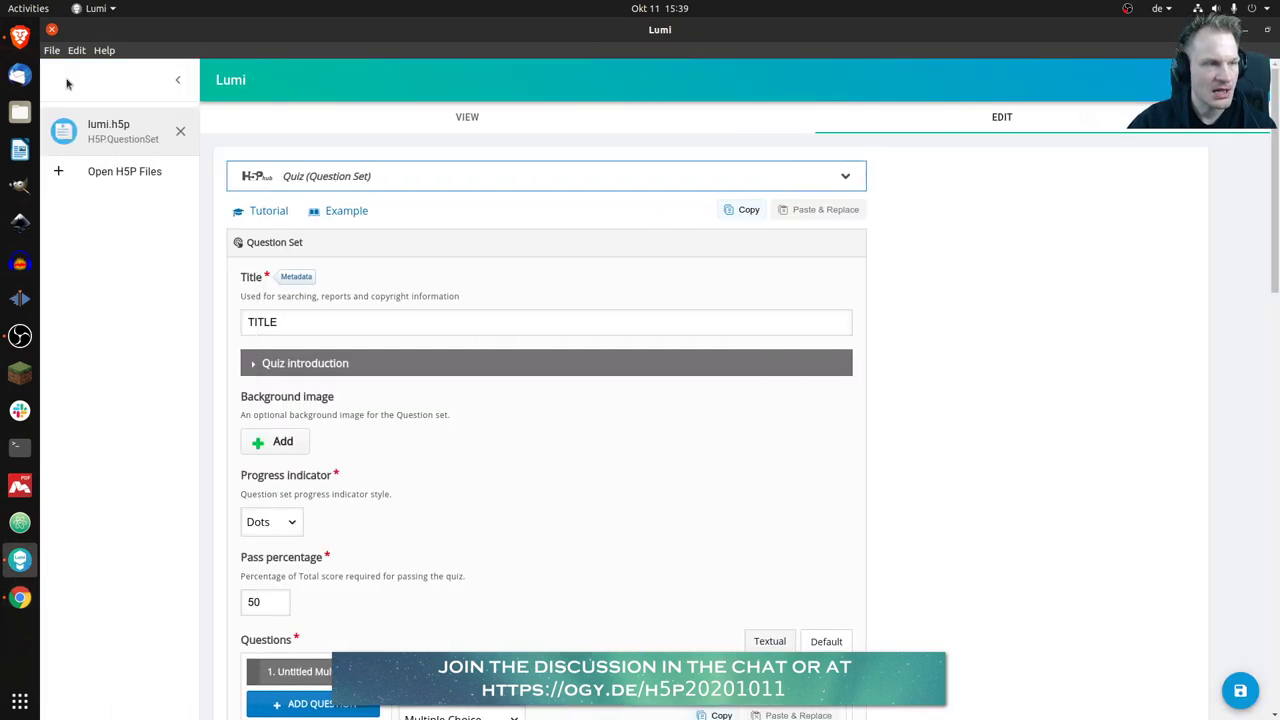
# - Open visit-tromsoe-arctic-cathedral-1022291.h5p from Downloads and preview its QR code in view mode
pyautogui.click(124, 171)
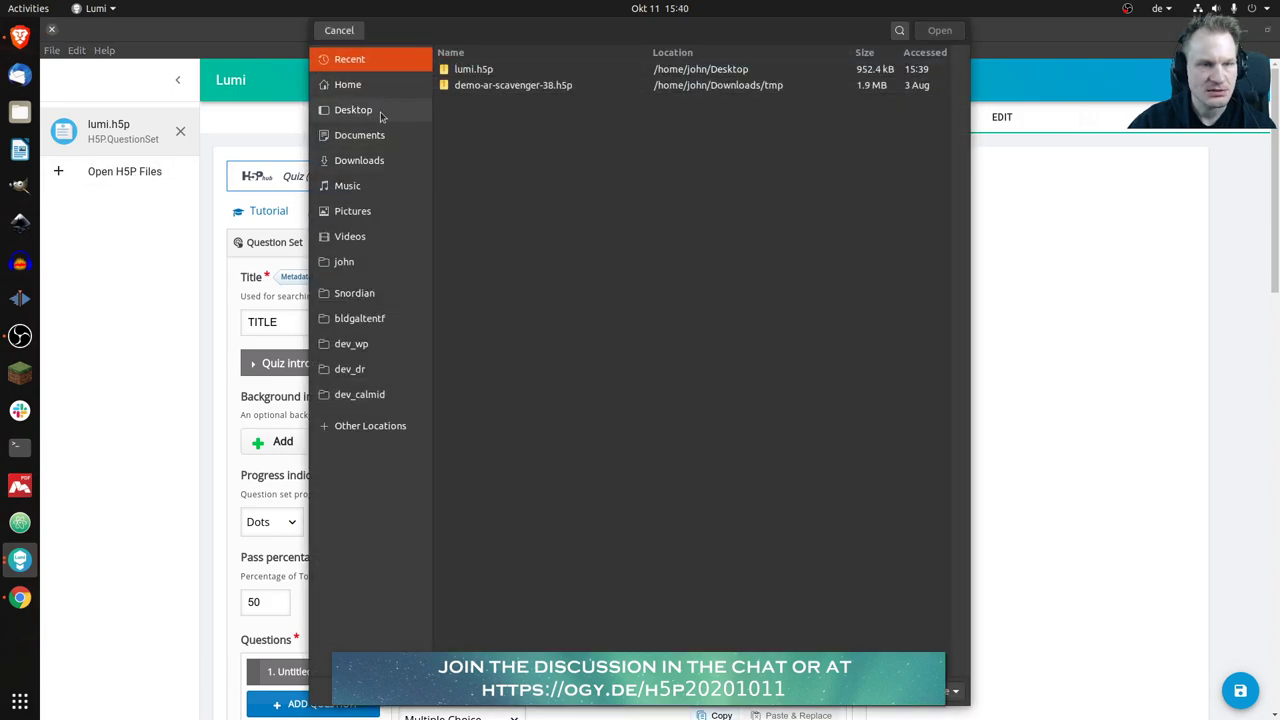
pyautogui.click(353, 109)
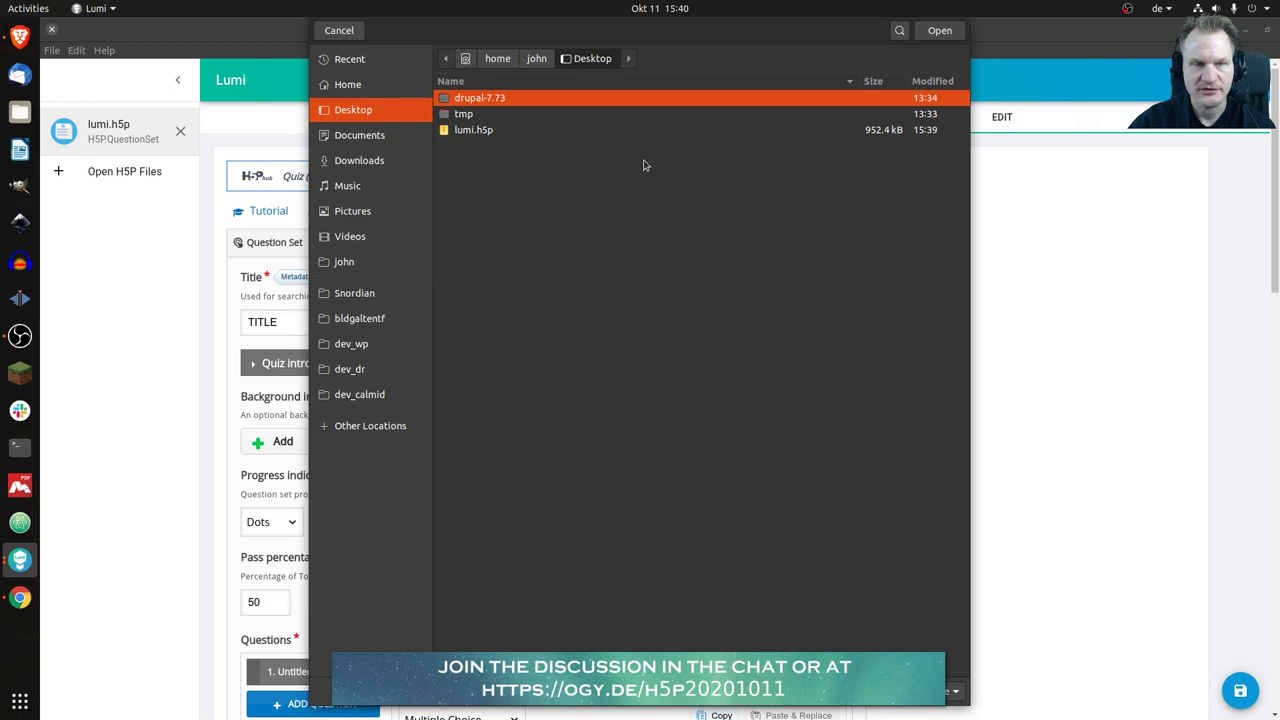
pyautogui.click(358, 160)
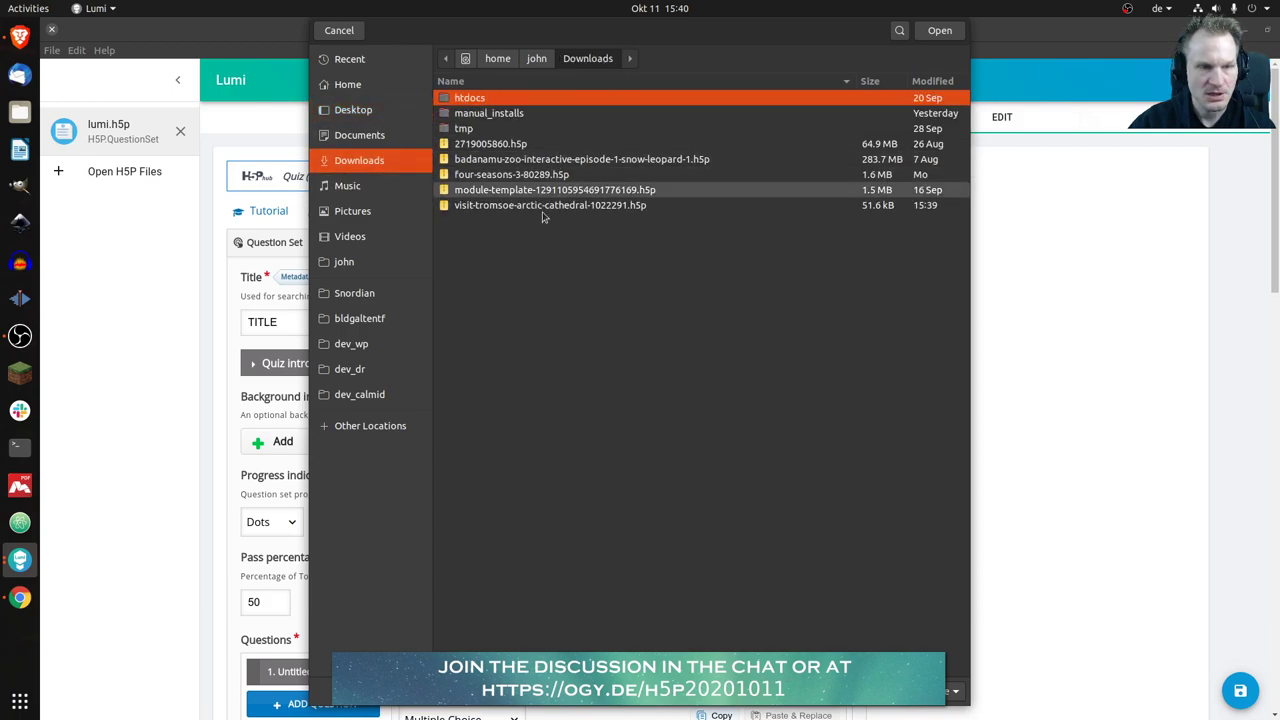
pyautogui.click(550, 205)
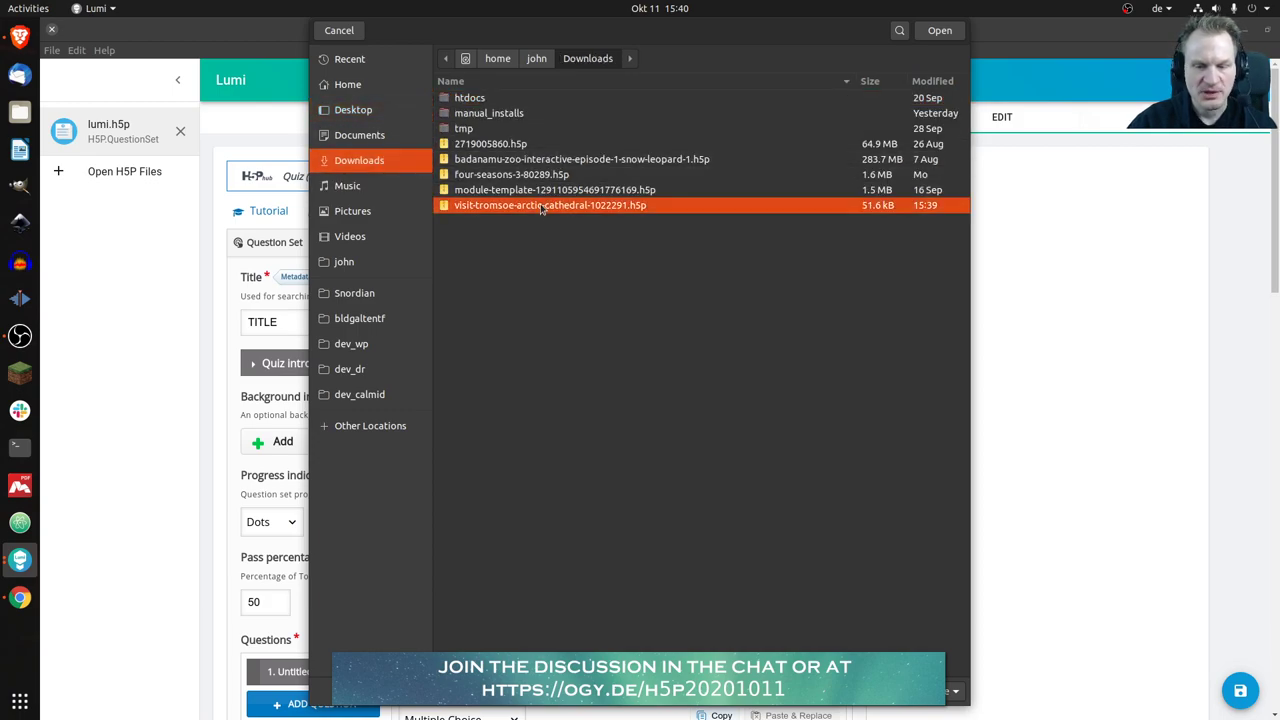
pyautogui.click(938, 30)
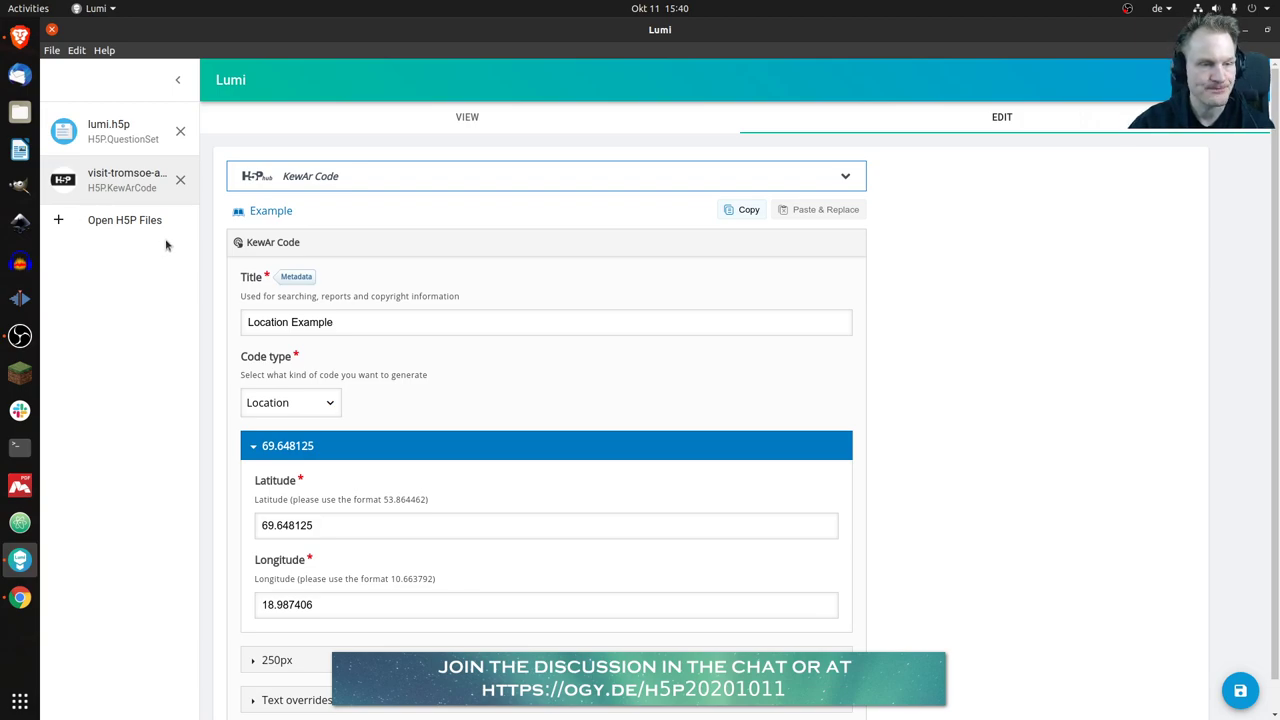
pyautogui.moveTo(490, 214)
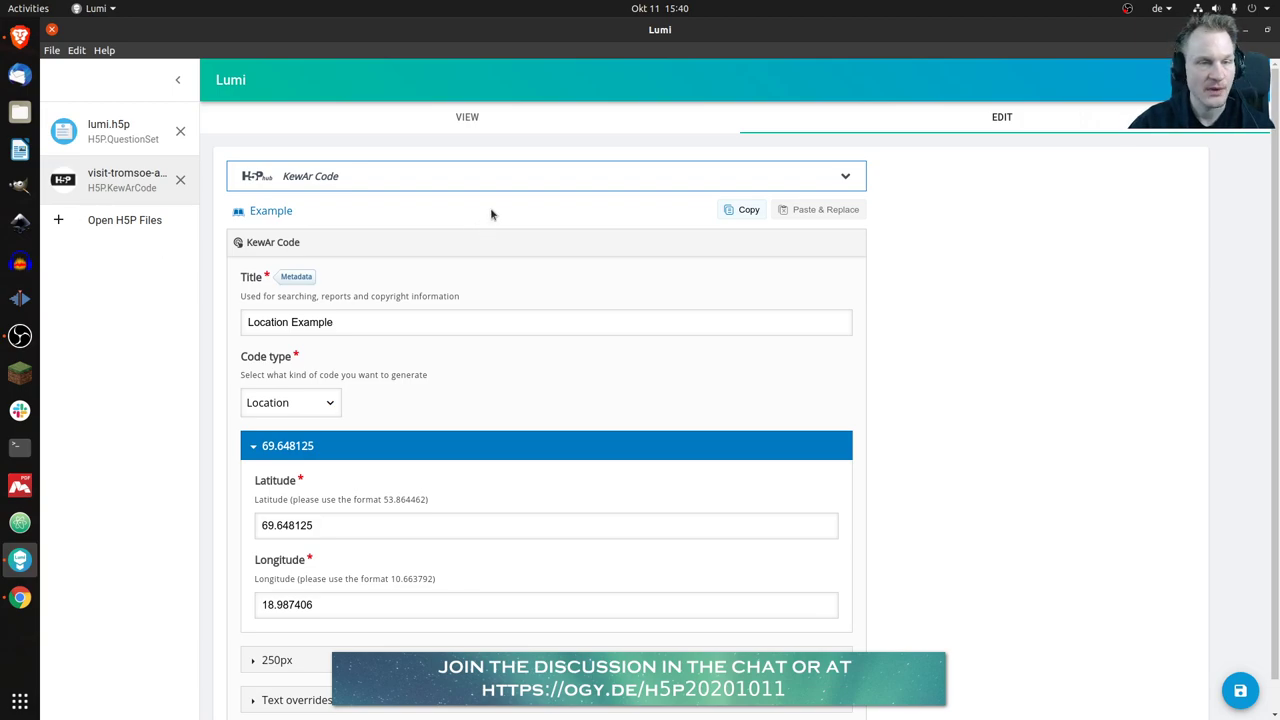
pyautogui.click(467, 117)
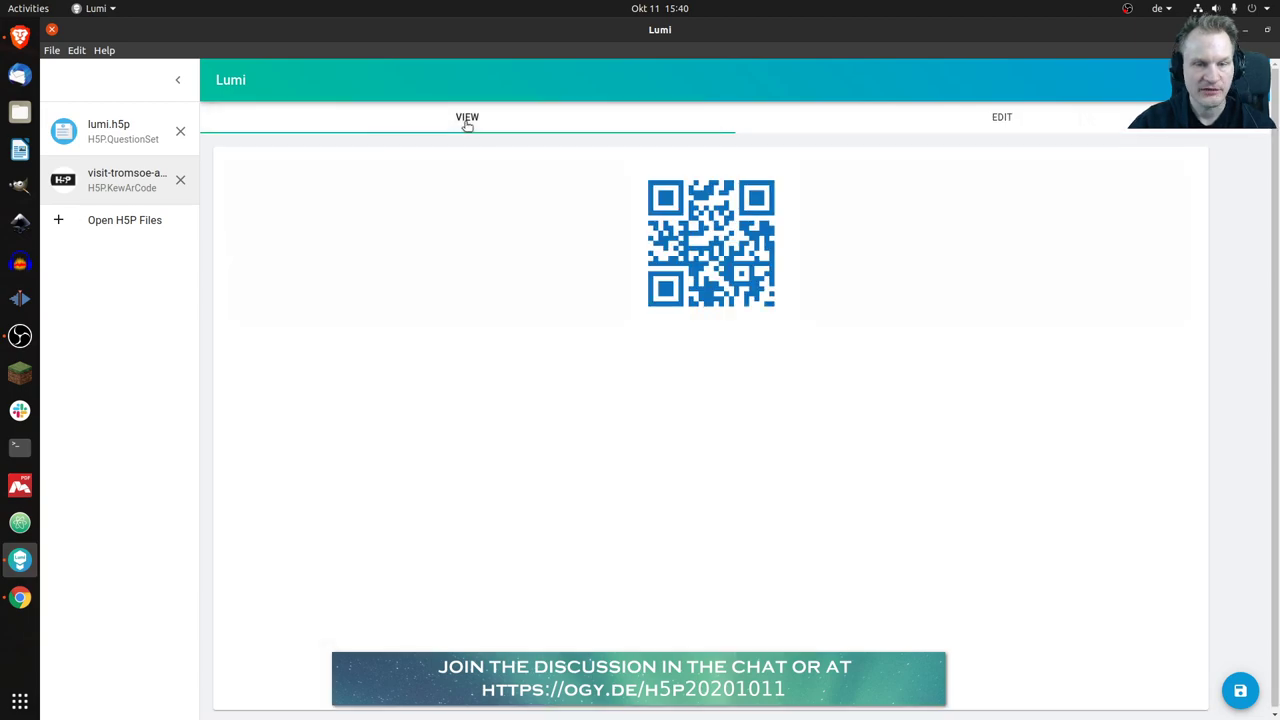